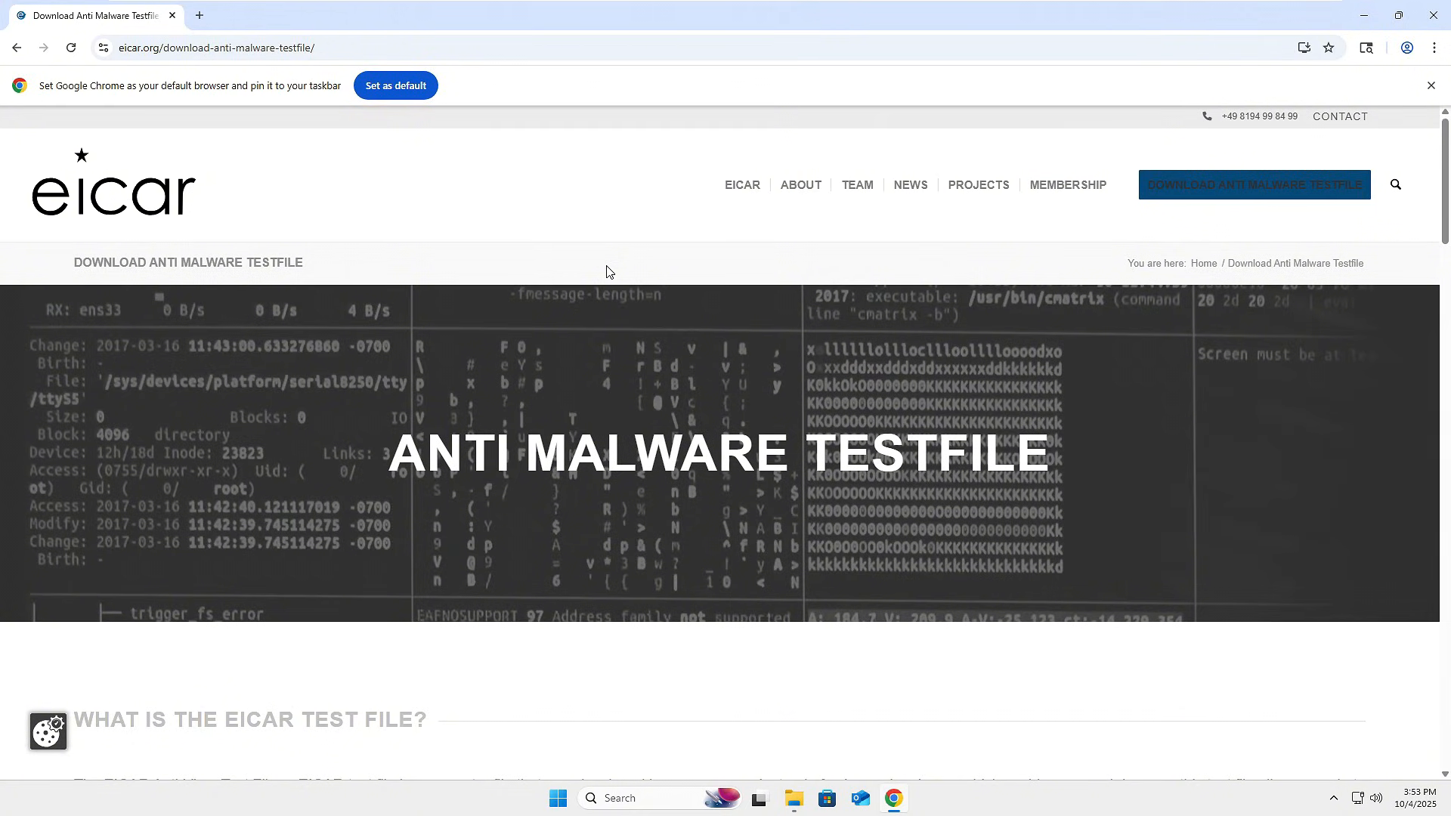
pyautogui.moveTo(953, 540)
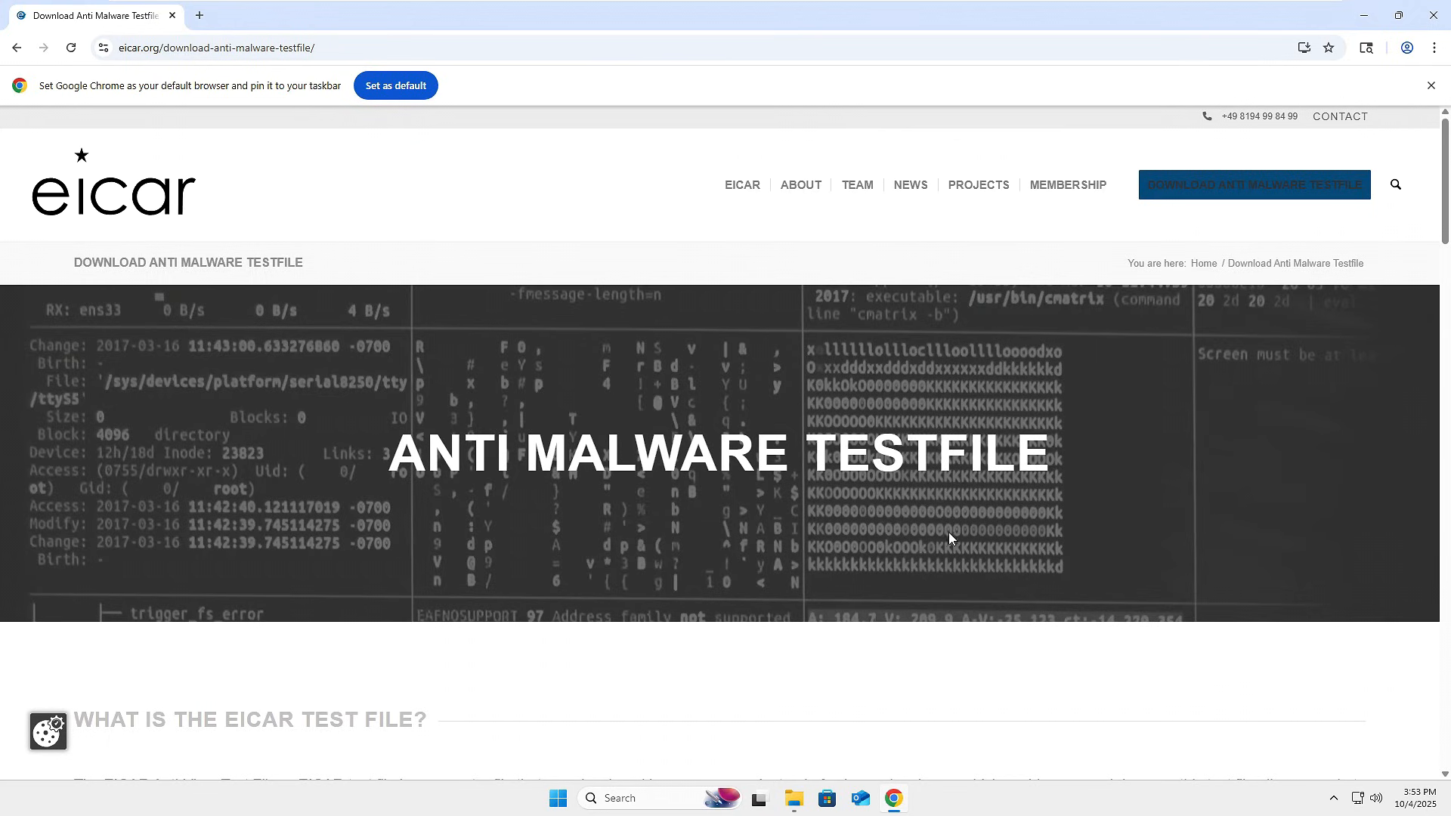
pyautogui.moveTo(970, 680)
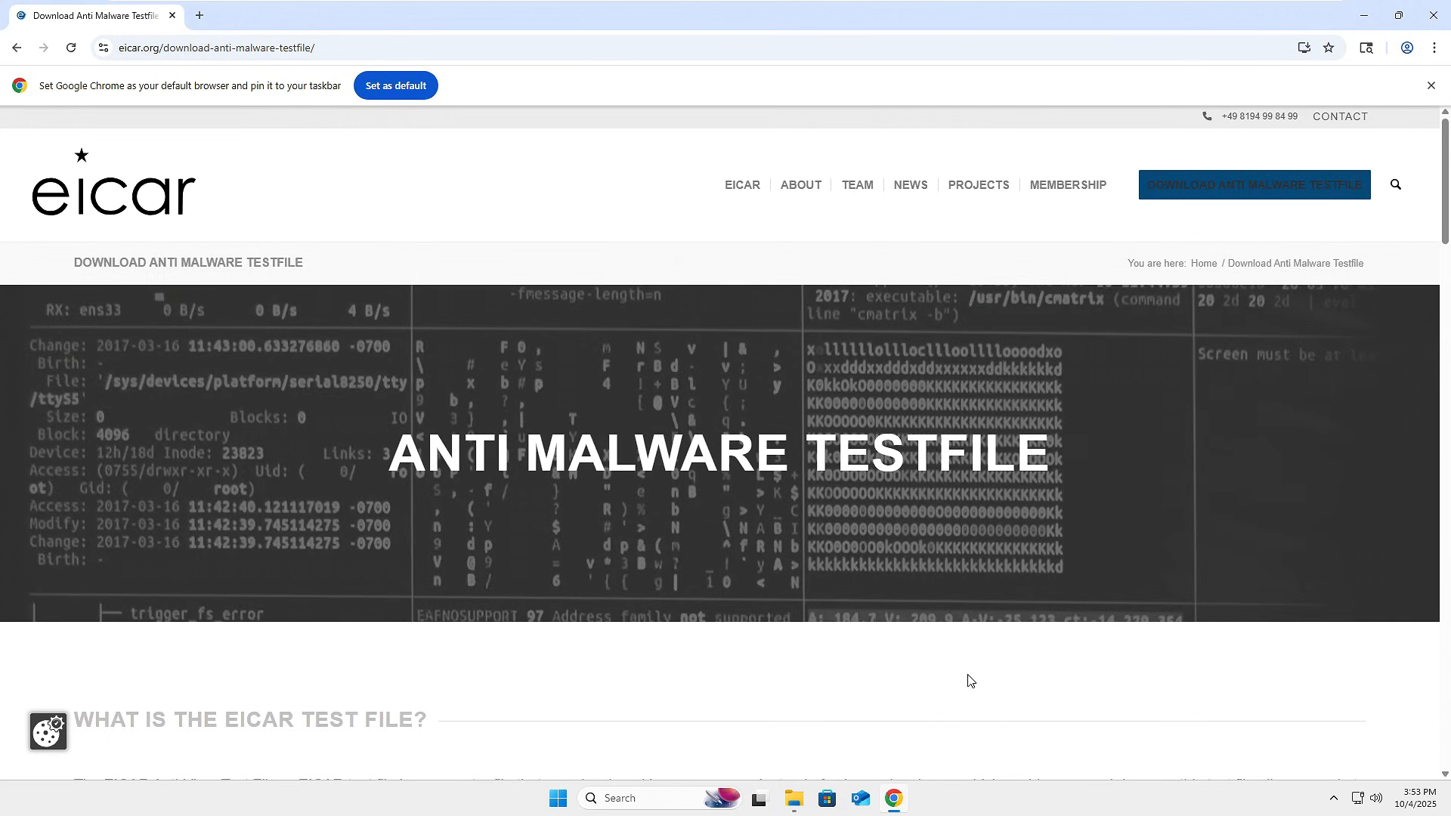
# Step: Review the eicar file in the eicar_com folder, then minimize File Explorer
pyautogui.scroll(-3)
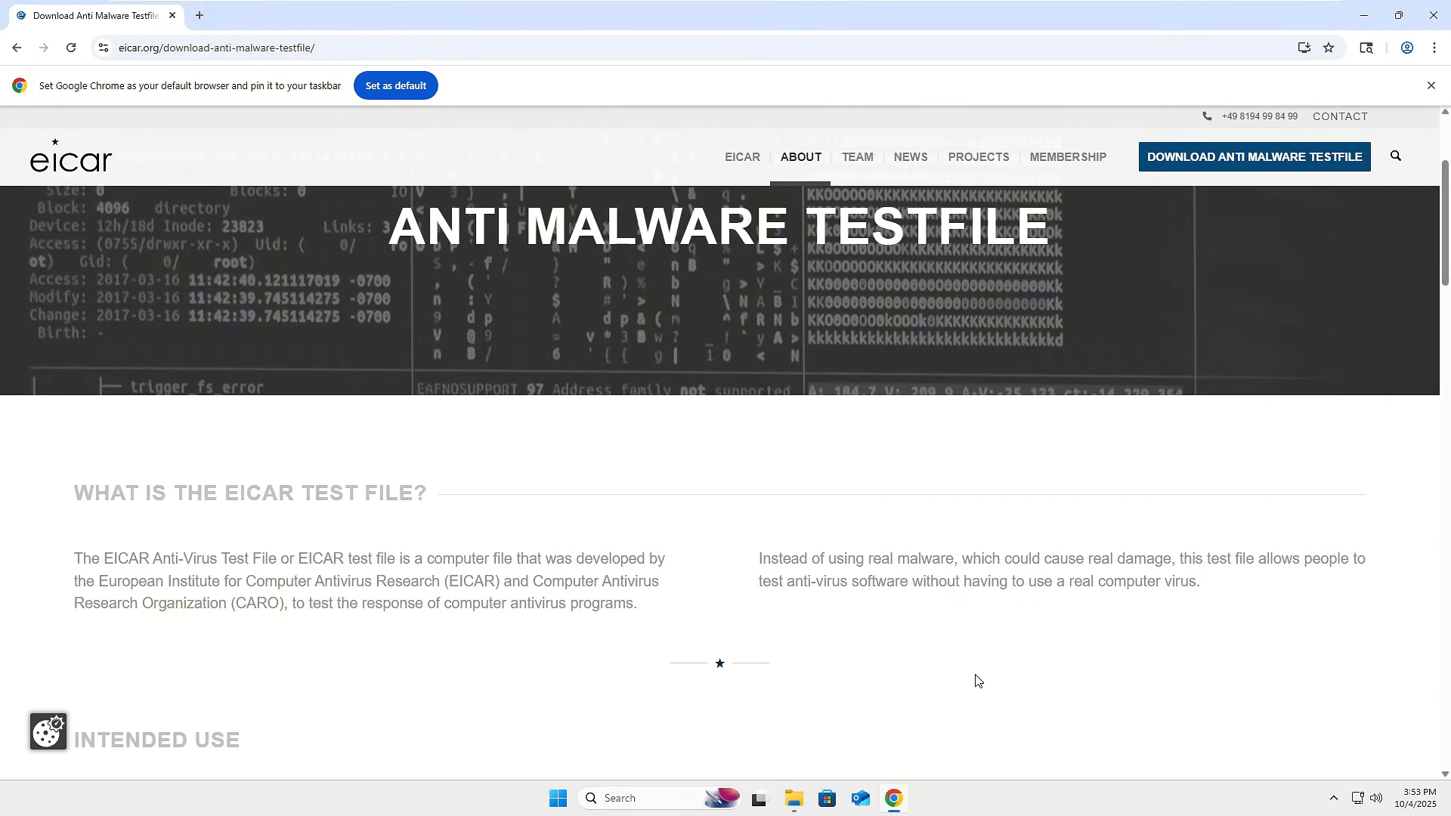
pyautogui.moveTo(1007, 358)
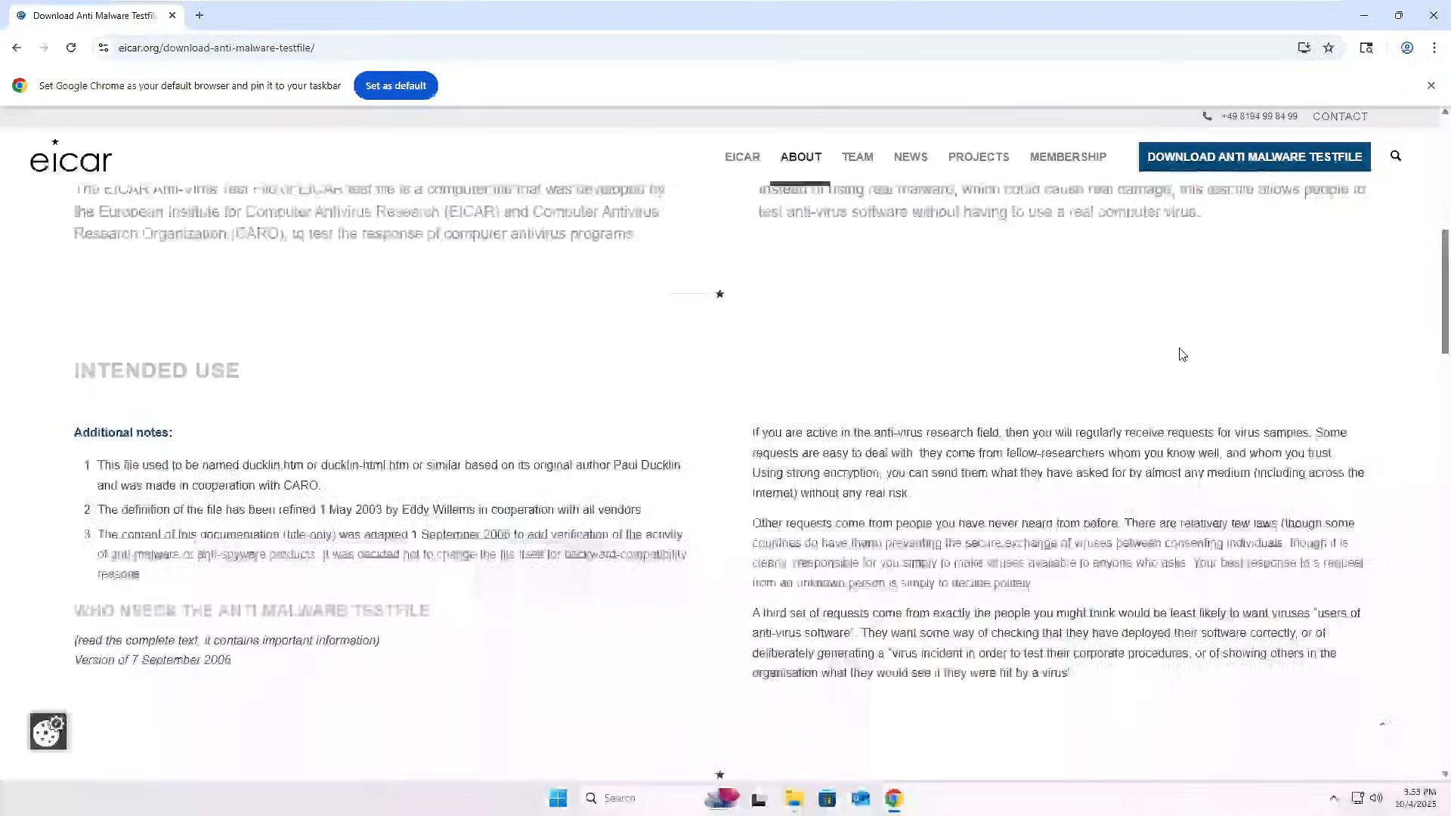
pyautogui.scroll(-3)
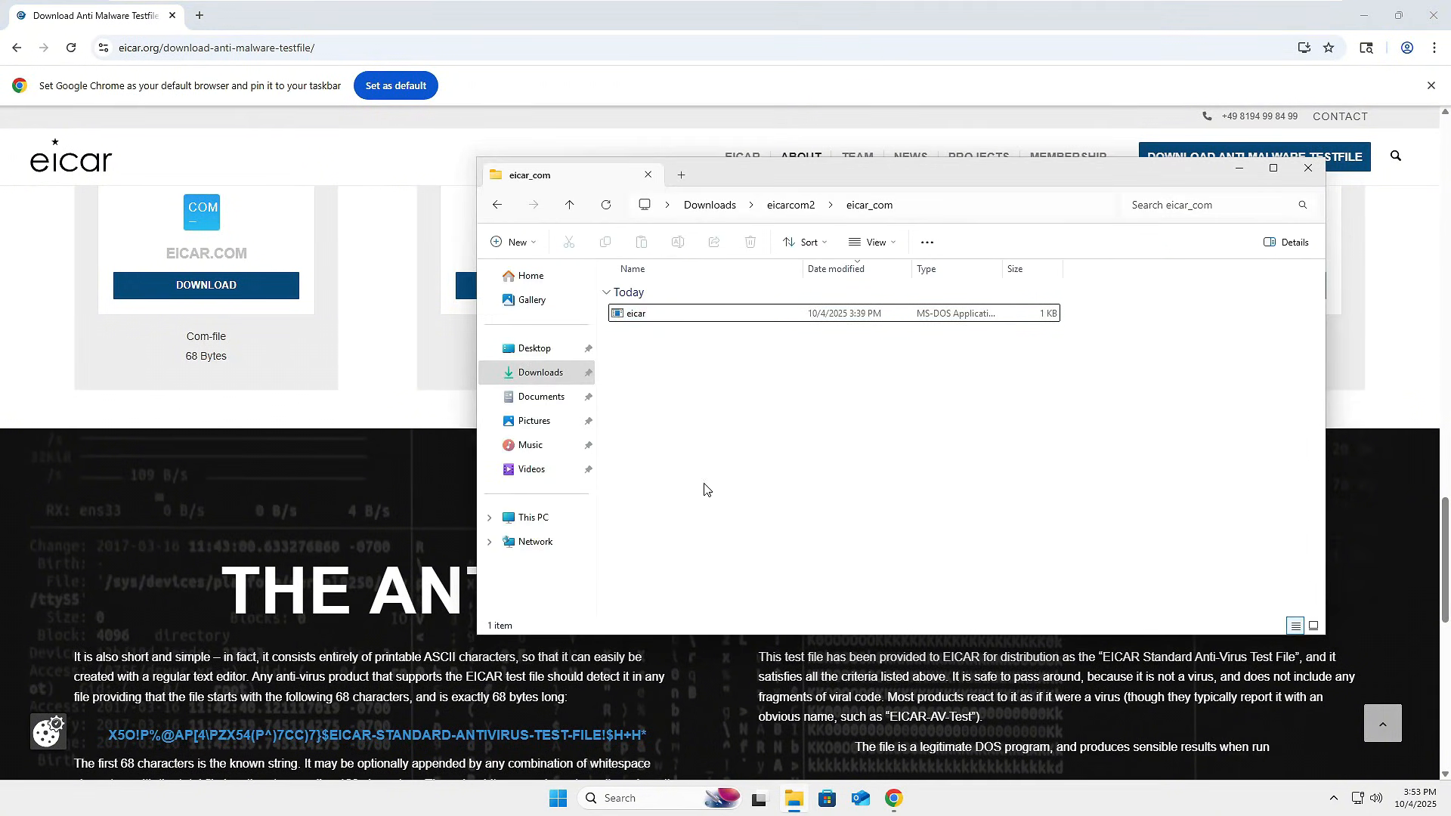
pyautogui.moveTo(981, 479)
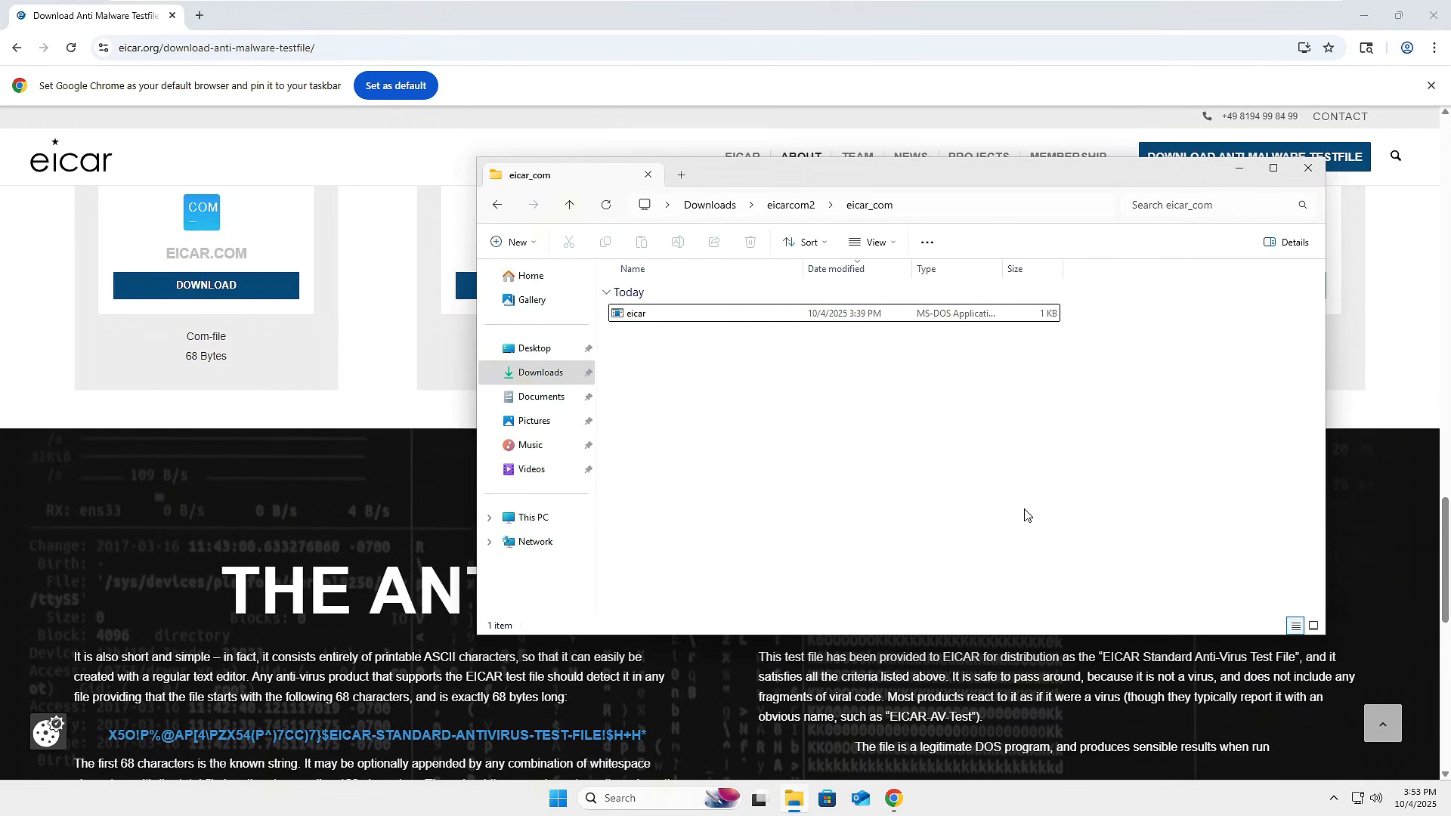
pyautogui.moveTo(1031, 511)
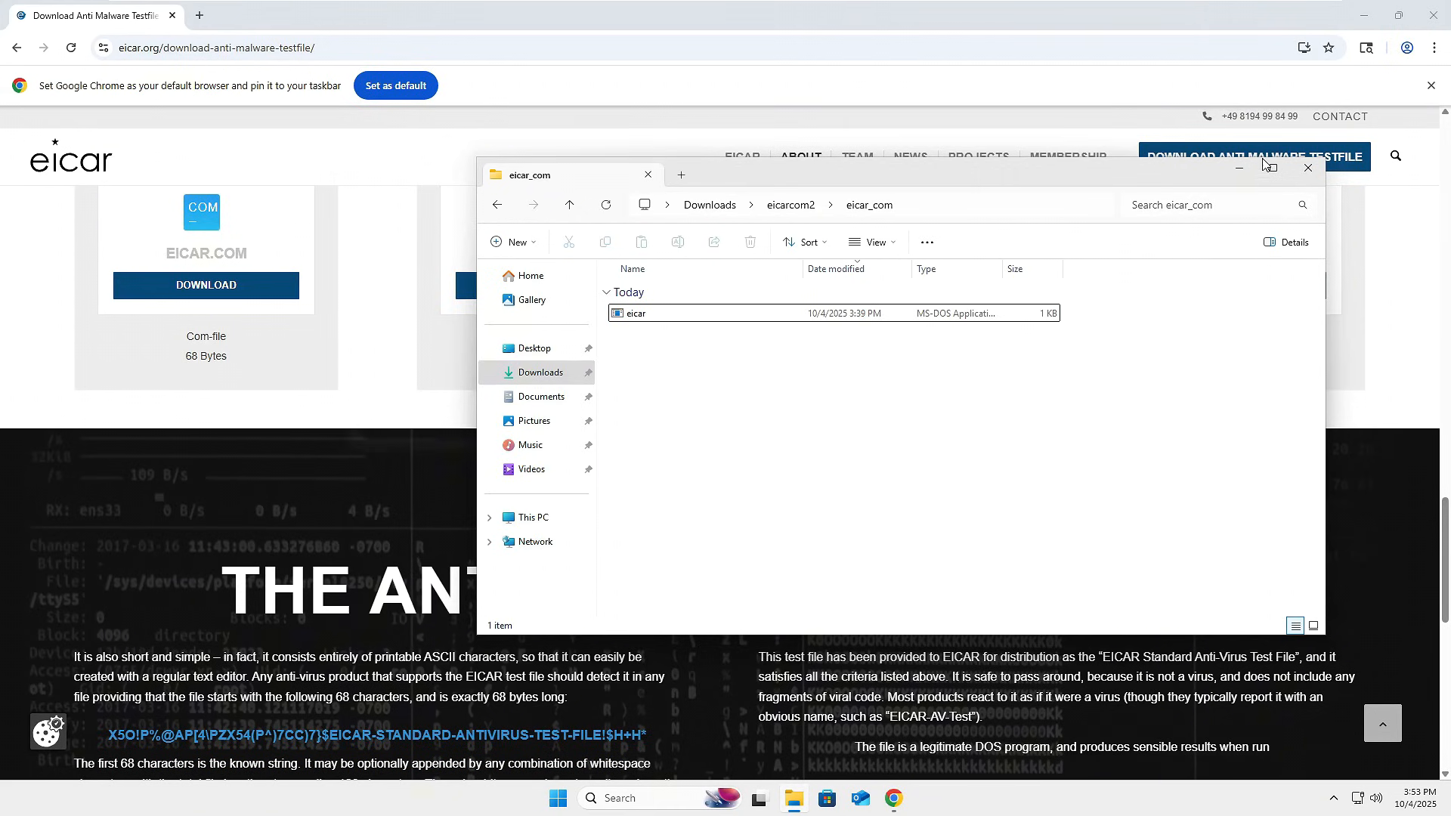
pyautogui.click(1308, 167)
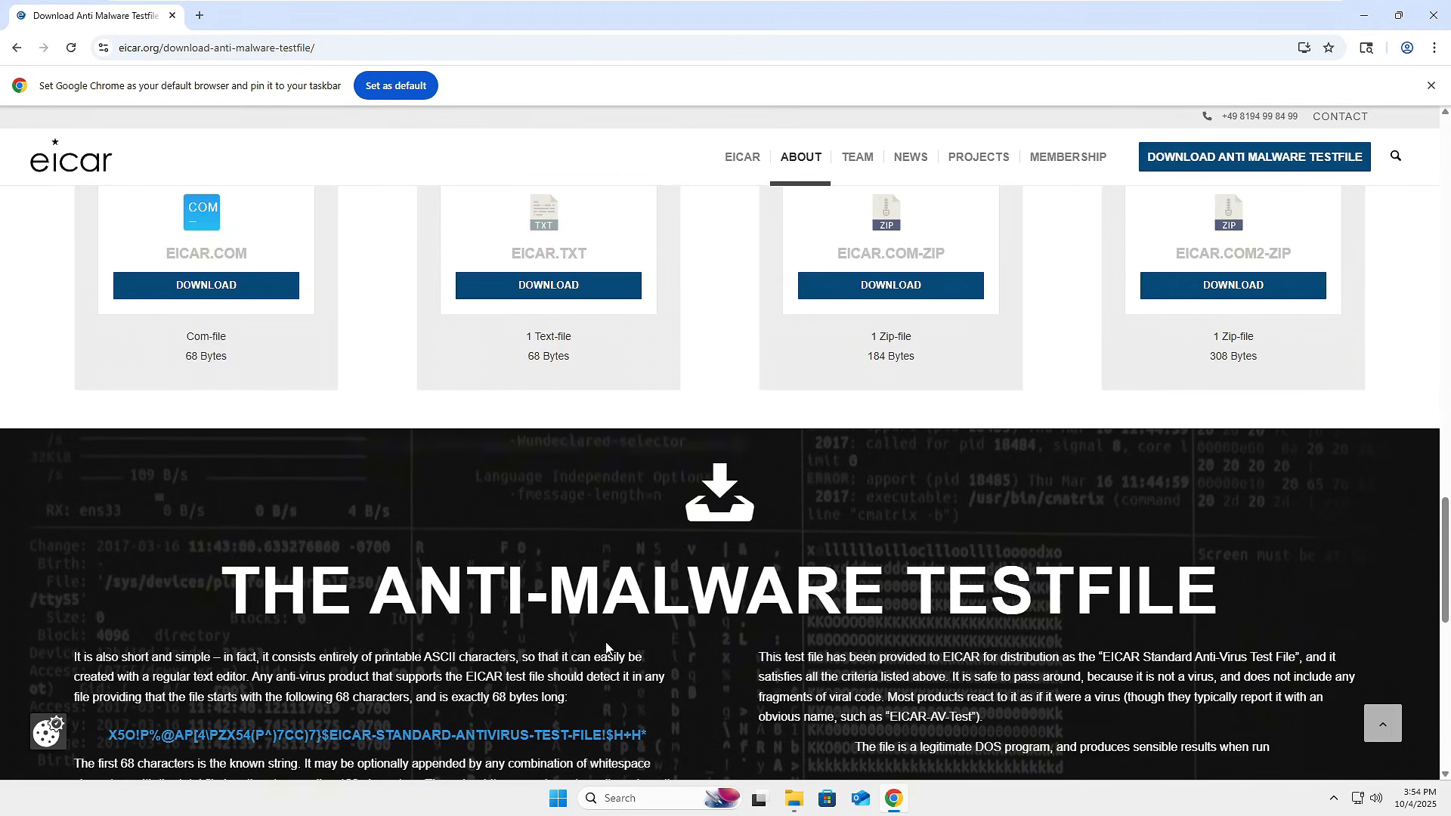
pyautogui.moveTo(586, 615)
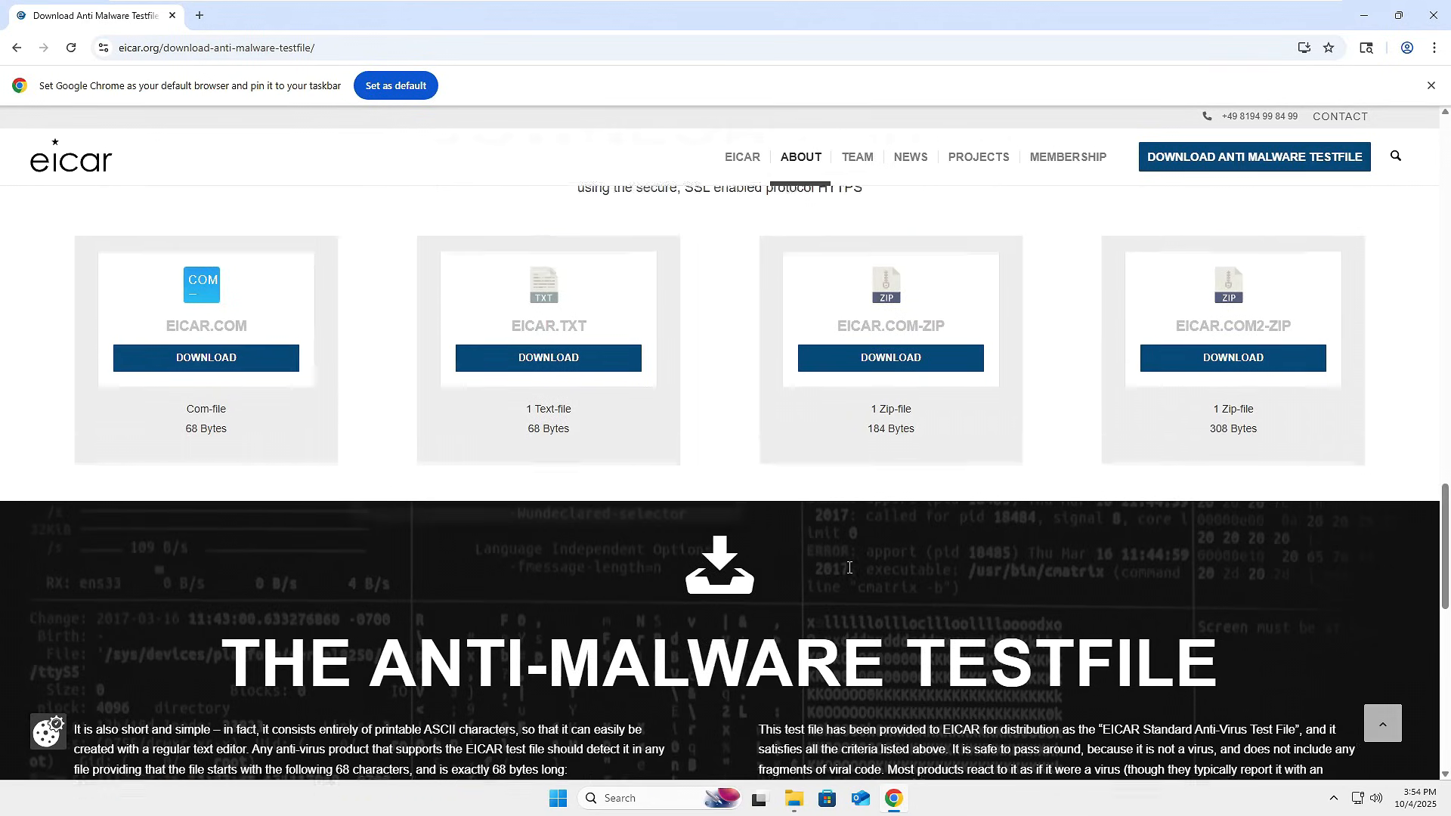
pyautogui.scroll(-3)
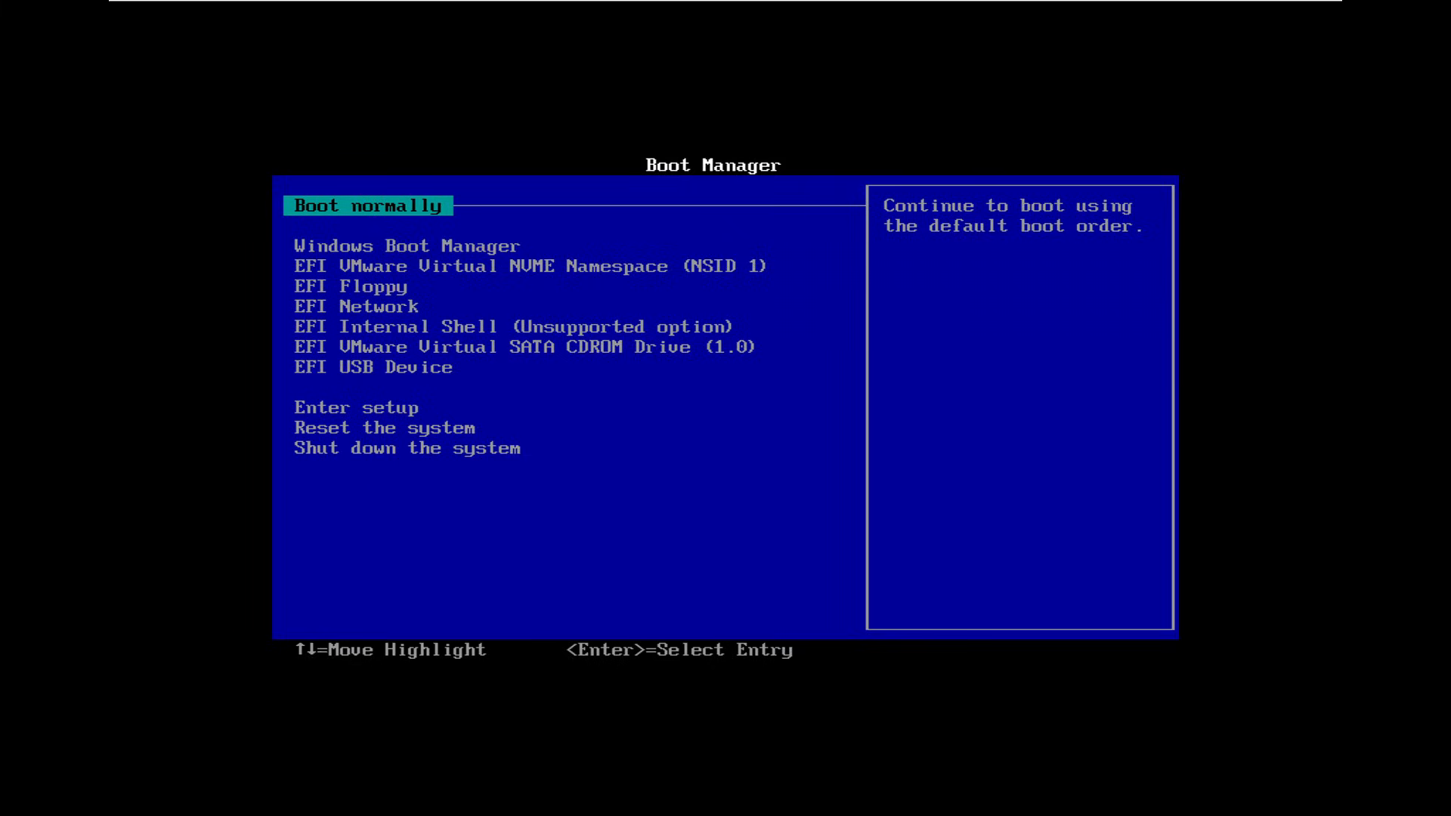
# Step: Boot from the EFI USB Device entry in Boot Manager
pyautogui.press('Down')
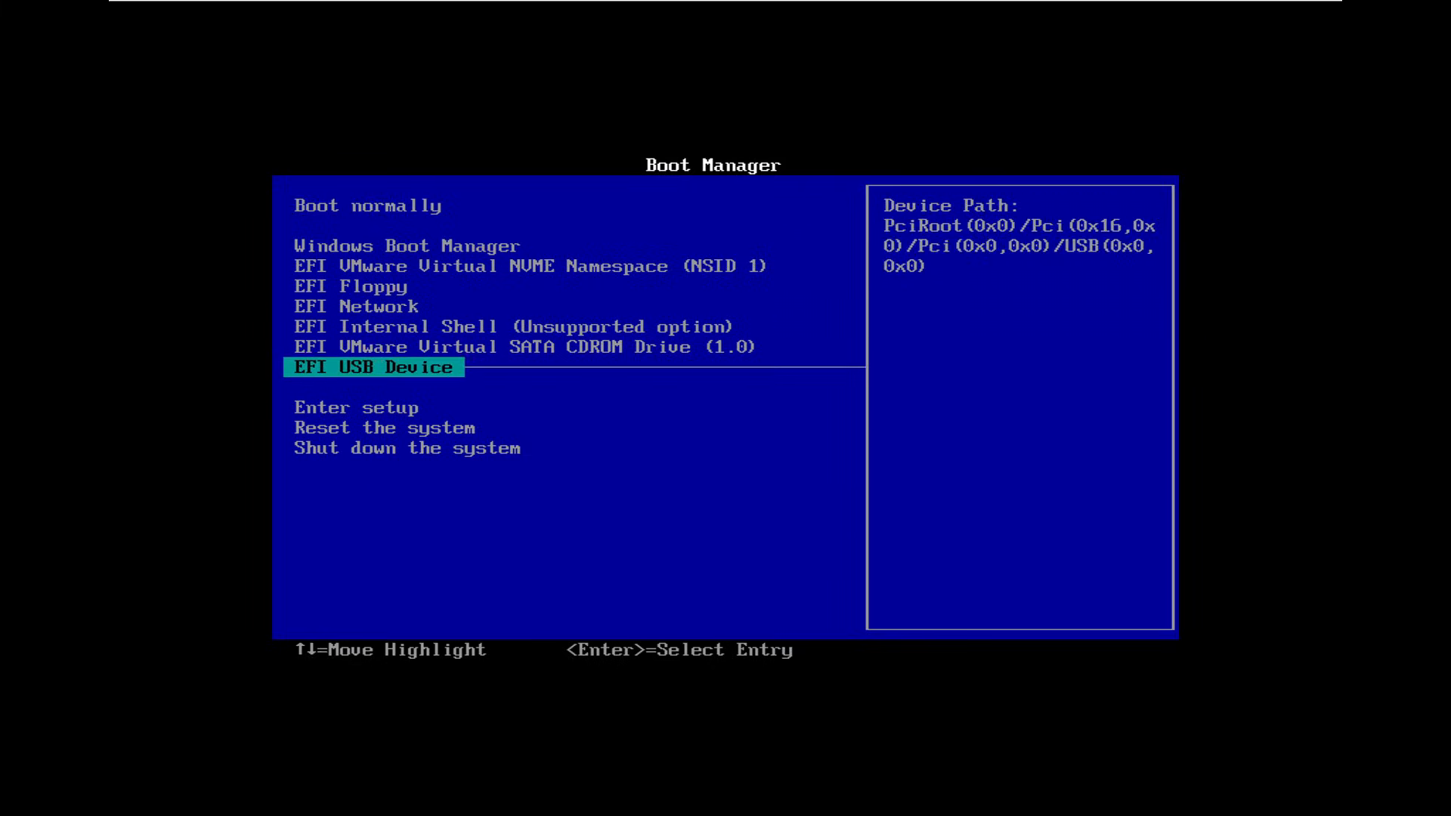
pyautogui.press('enter')
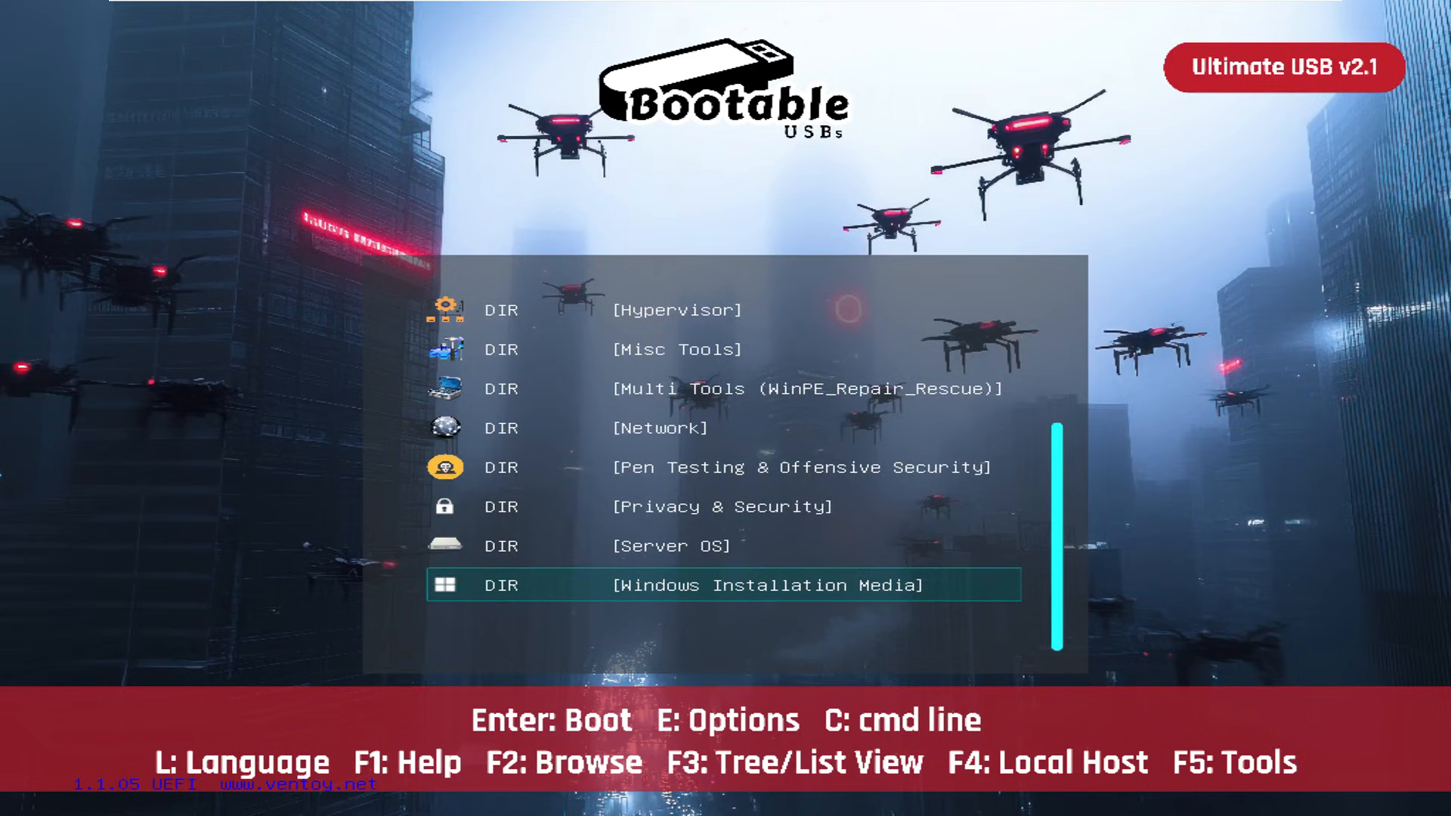
# Step: Open Multi Tools (WinPE_Repair_Rescue) and boot the AnkhTech.WinPE.V12.iso image
pyautogui.press('Up')
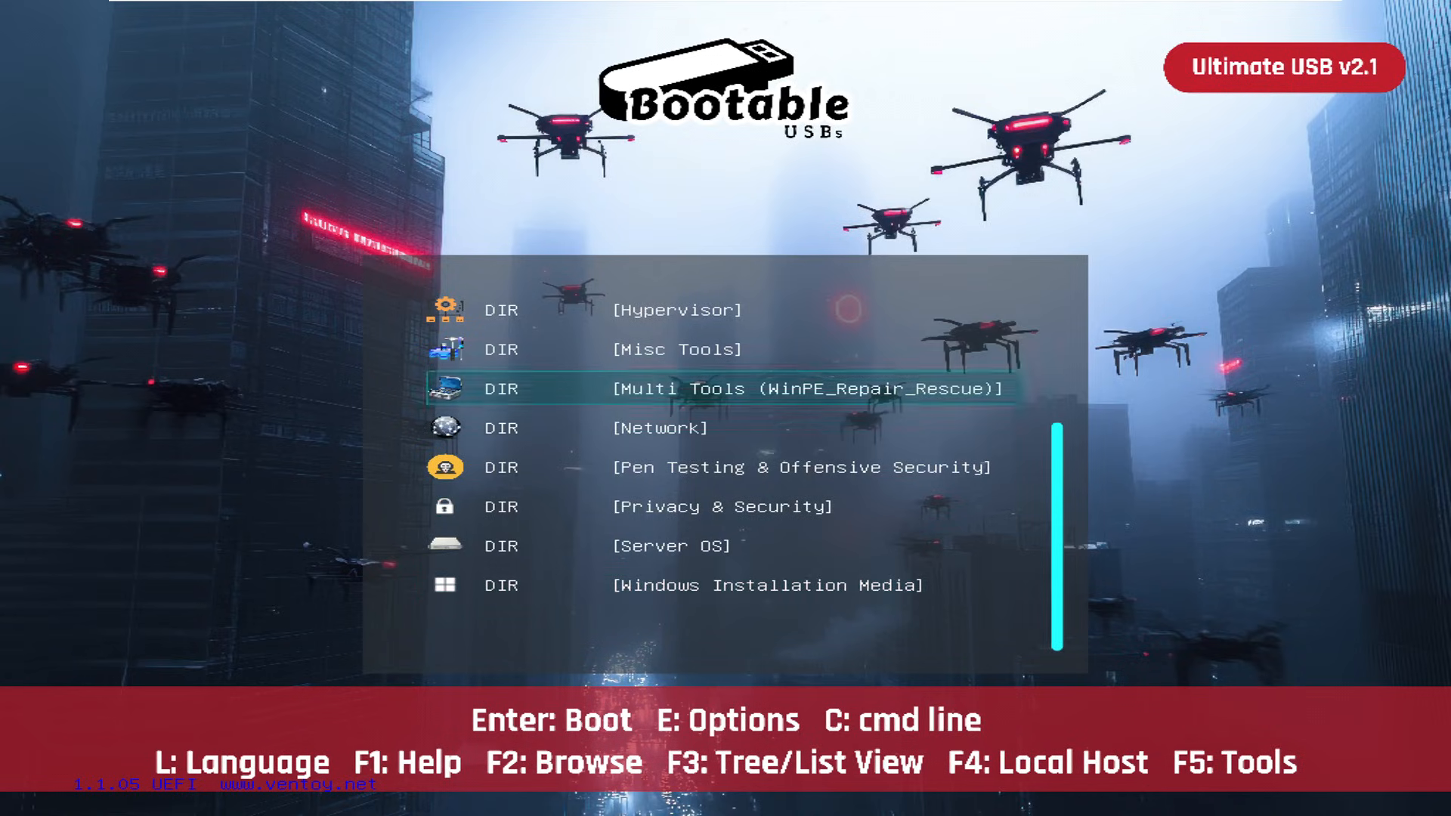
pyautogui.scroll(3)
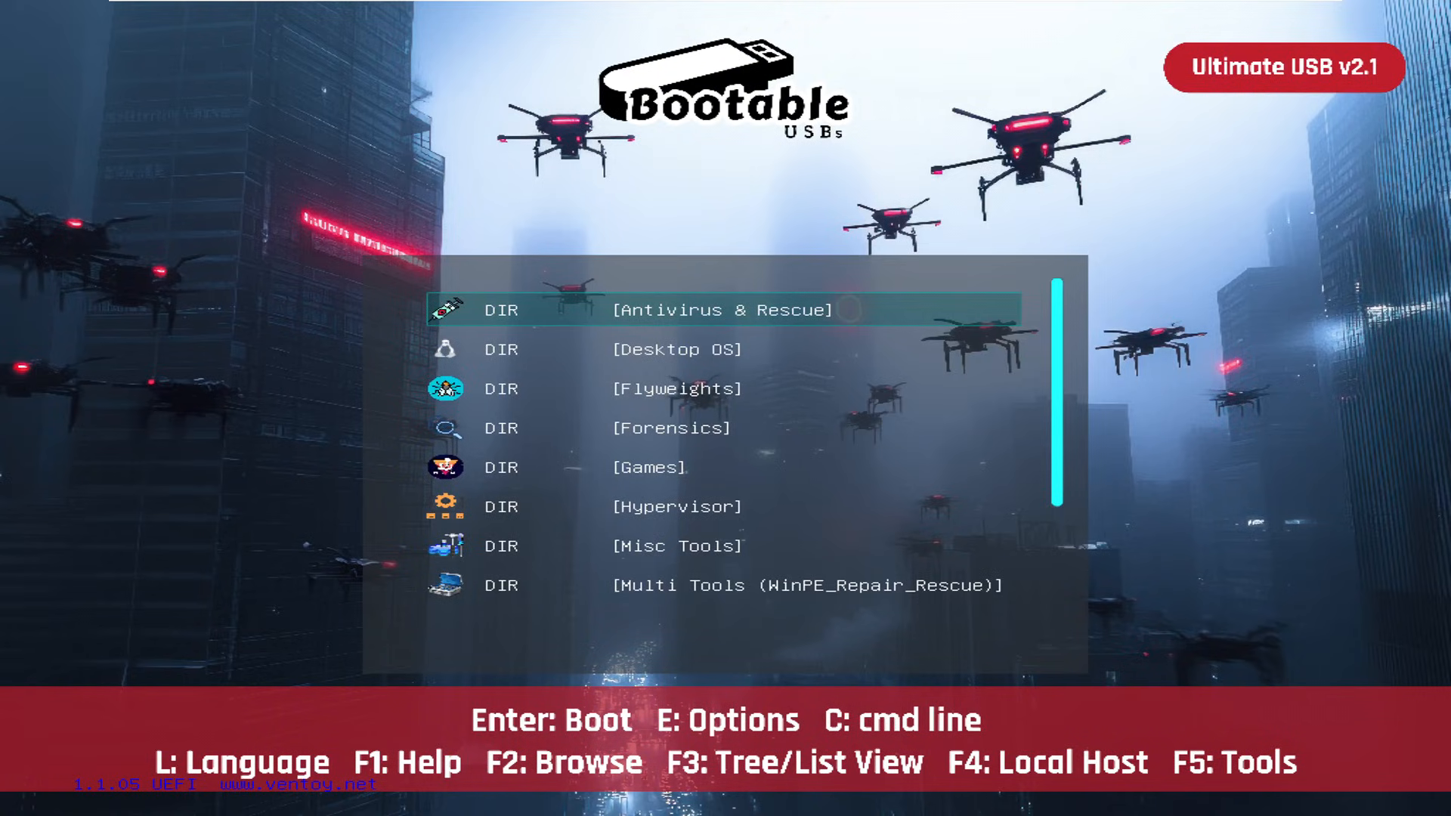
pyautogui.press('Down')
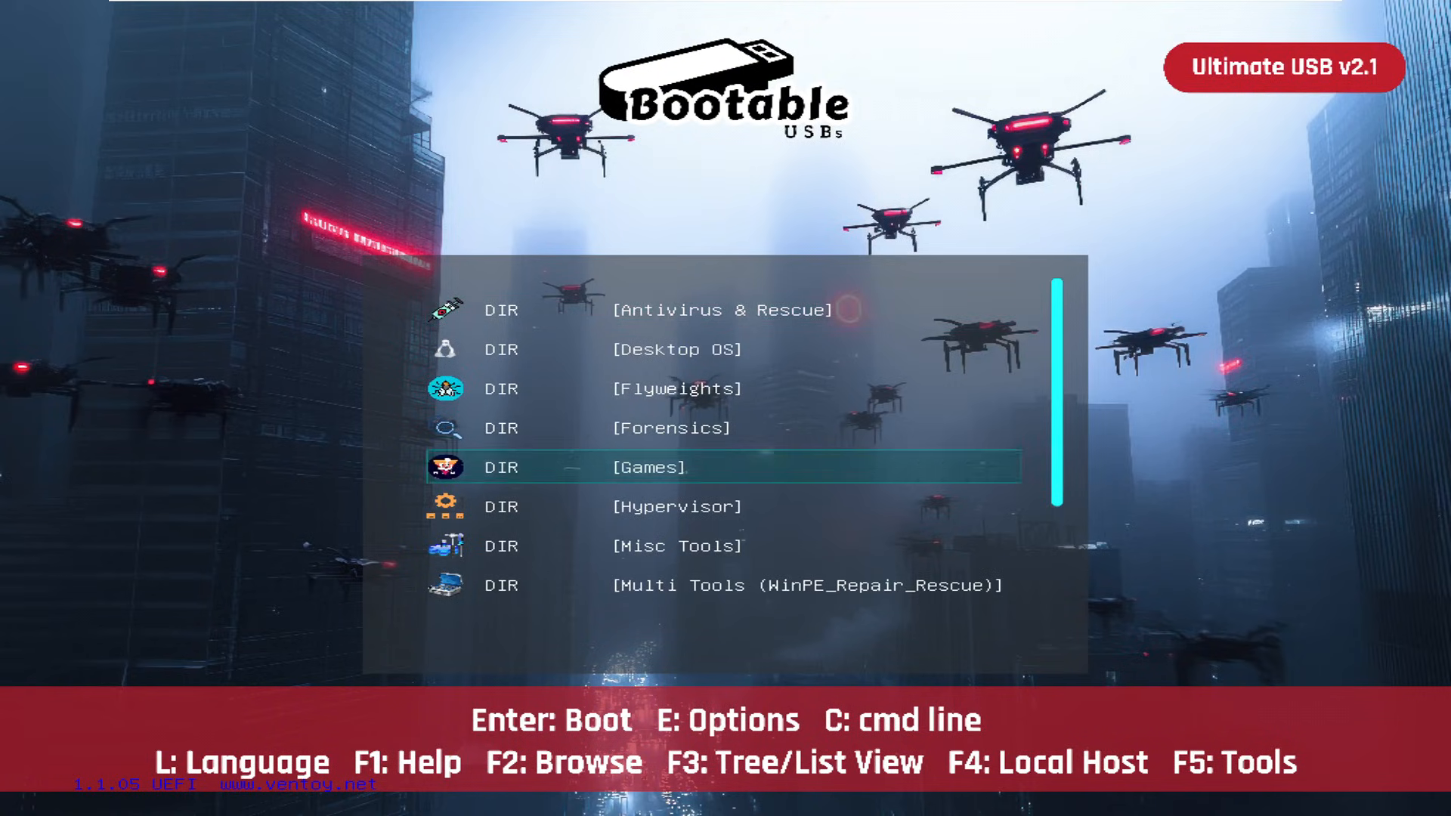
pyautogui.press('Down')
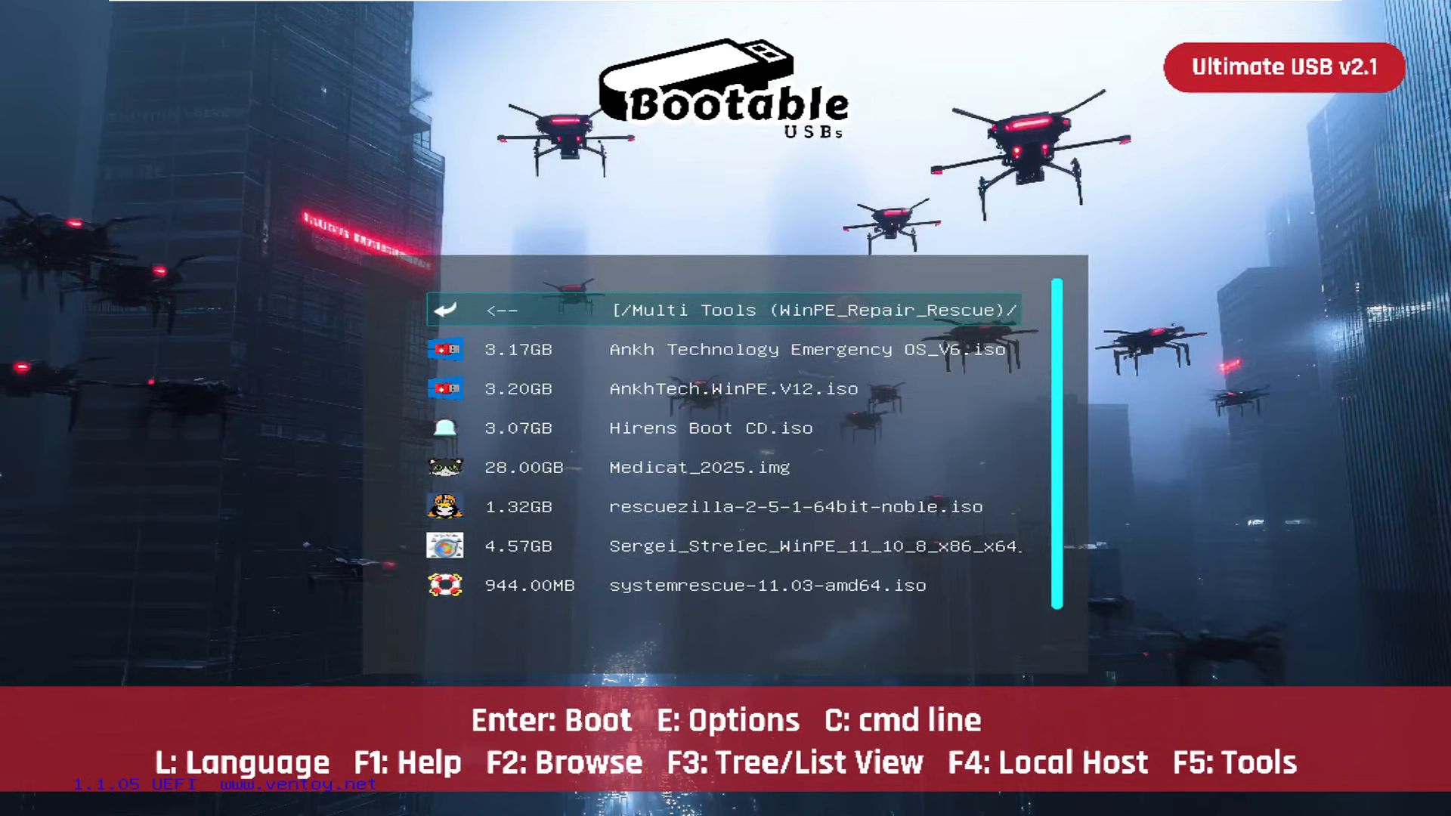
pyautogui.press('Down')
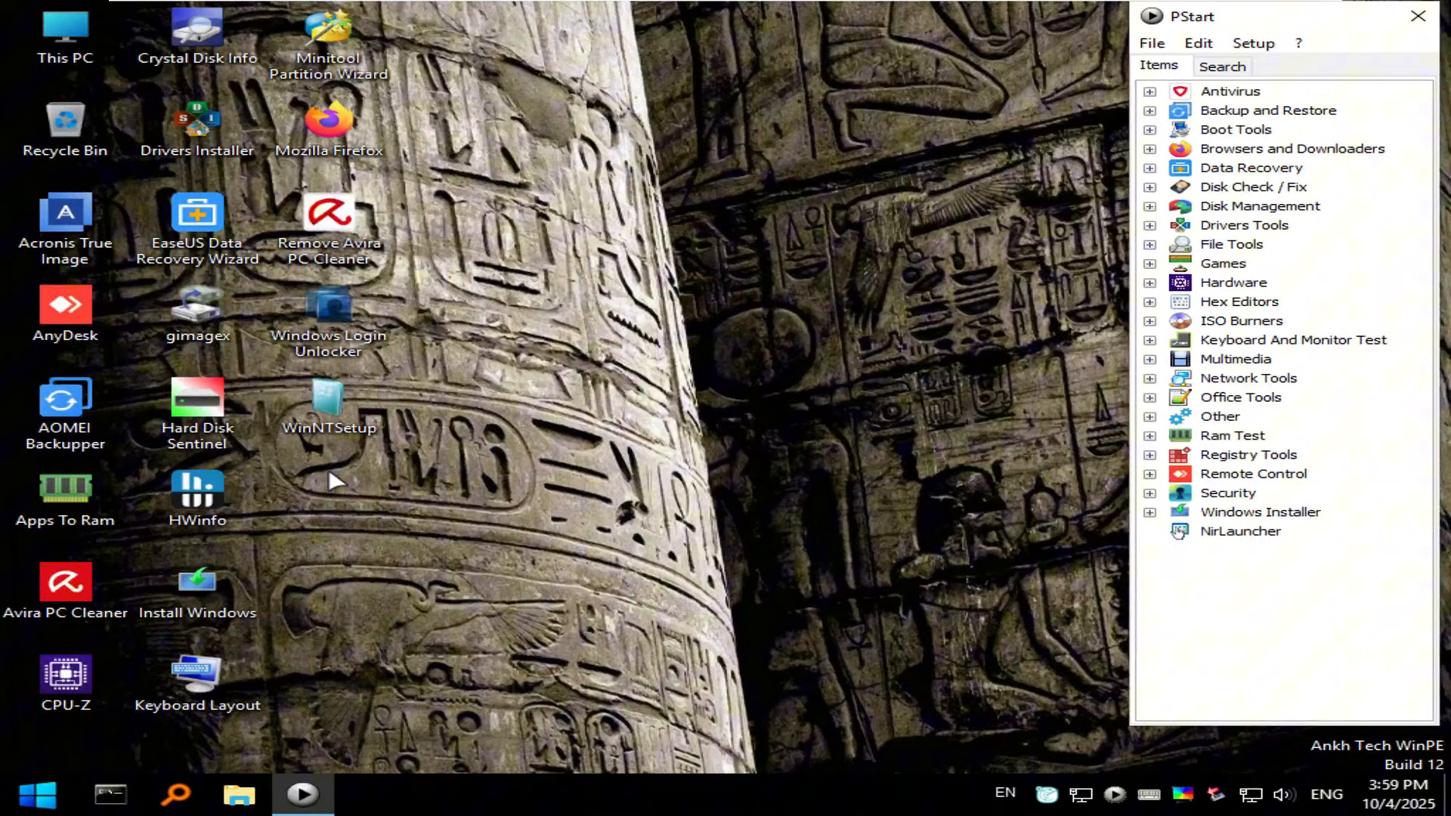
pyautogui.moveTo(347, 499)
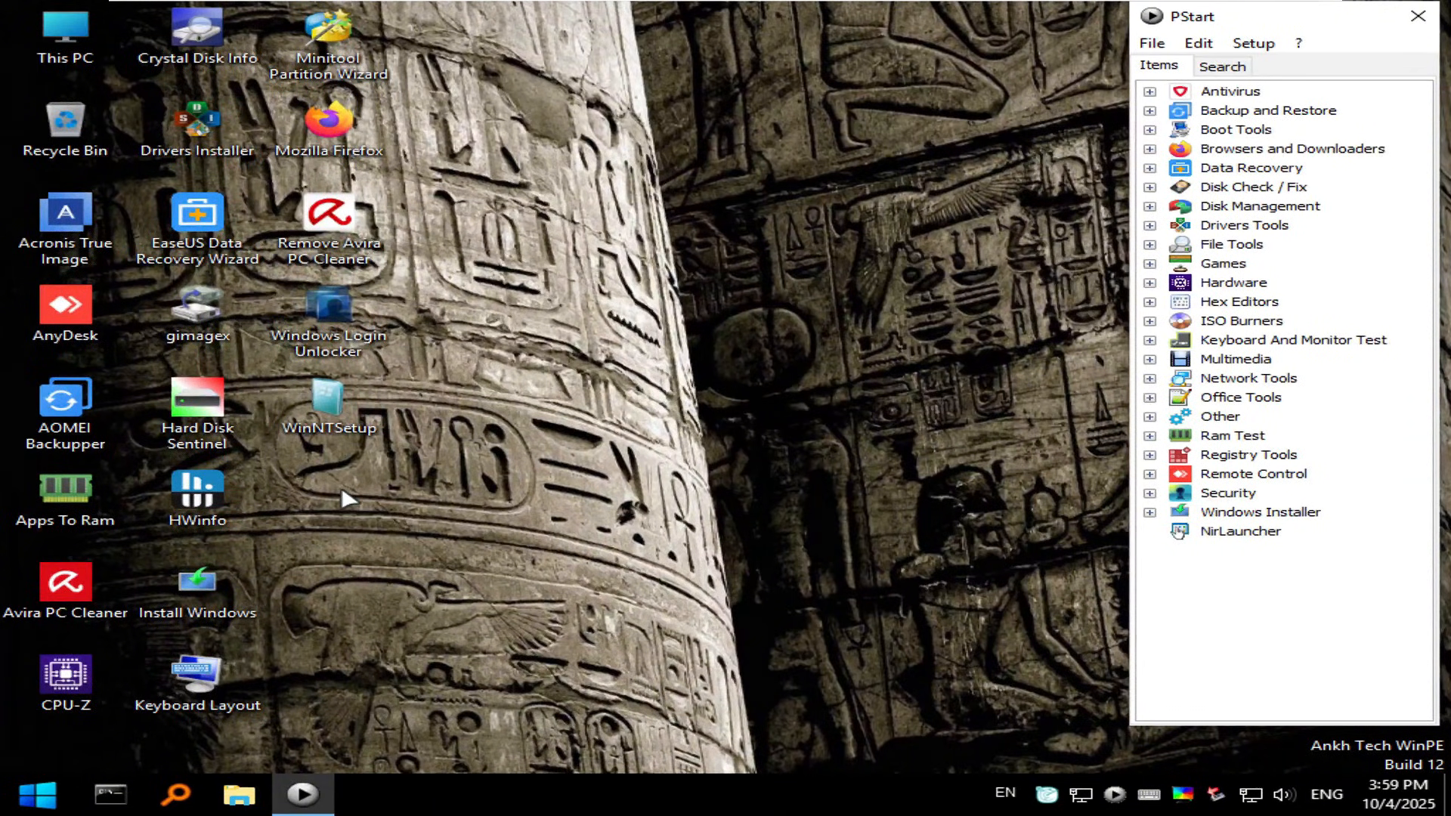
pyautogui.moveTo(985, 628)
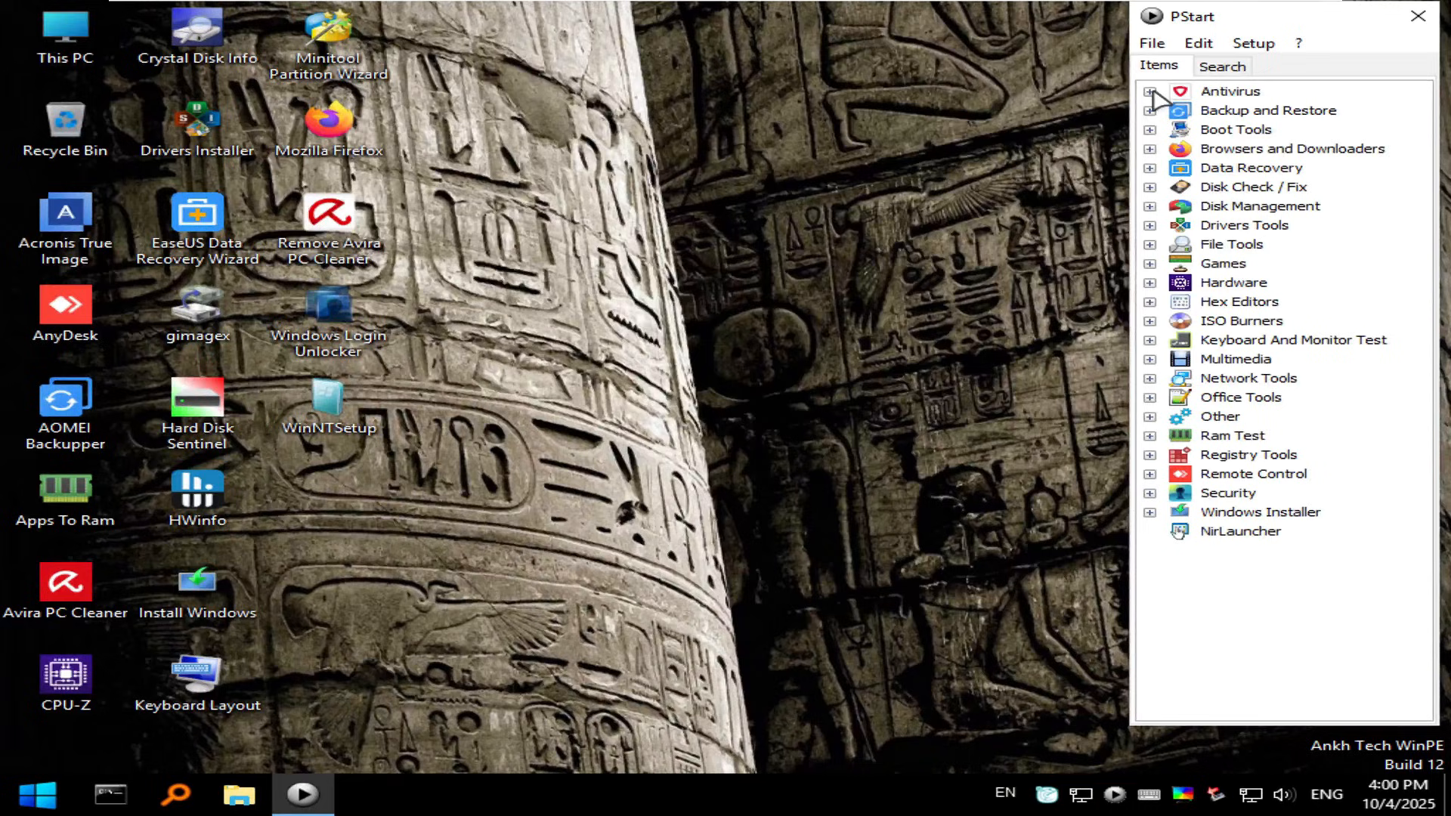
pyautogui.moveTo(1230, 91)
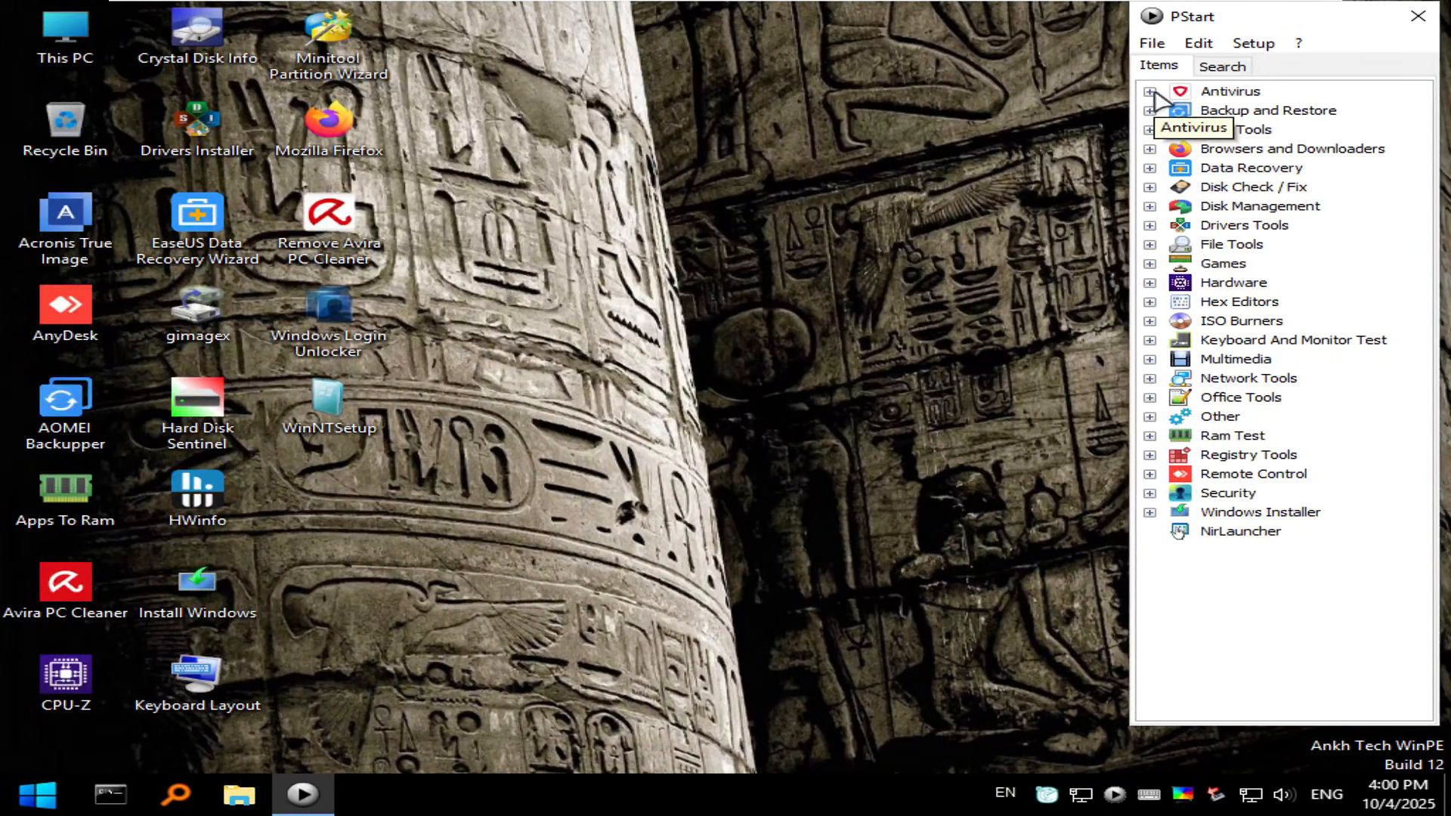
# Step: Expand PStart's Antivirus group and launch Trend Micro House Call
pyautogui.click(1151, 91)
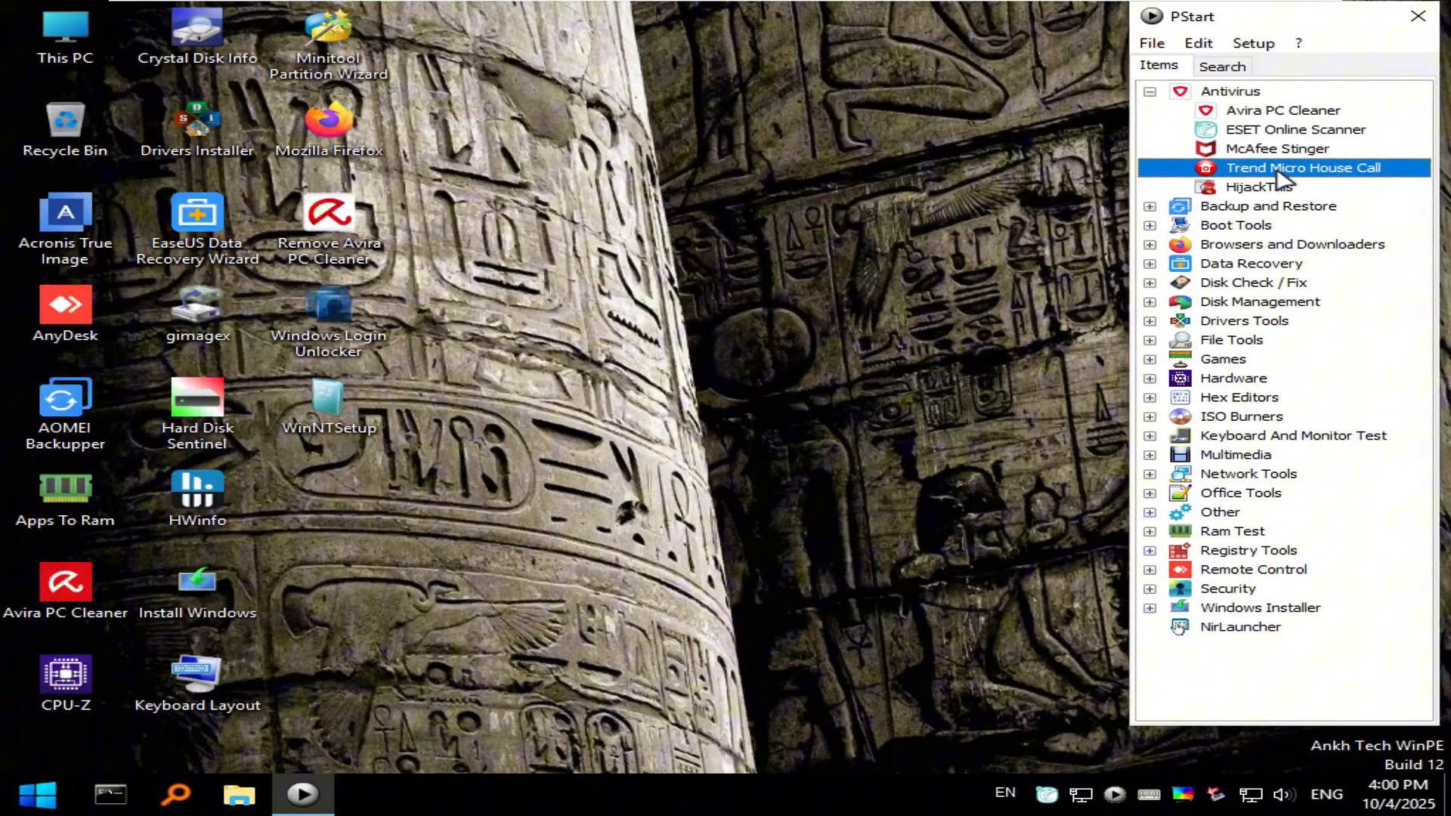
pyautogui.doubleClick(1303, 168)
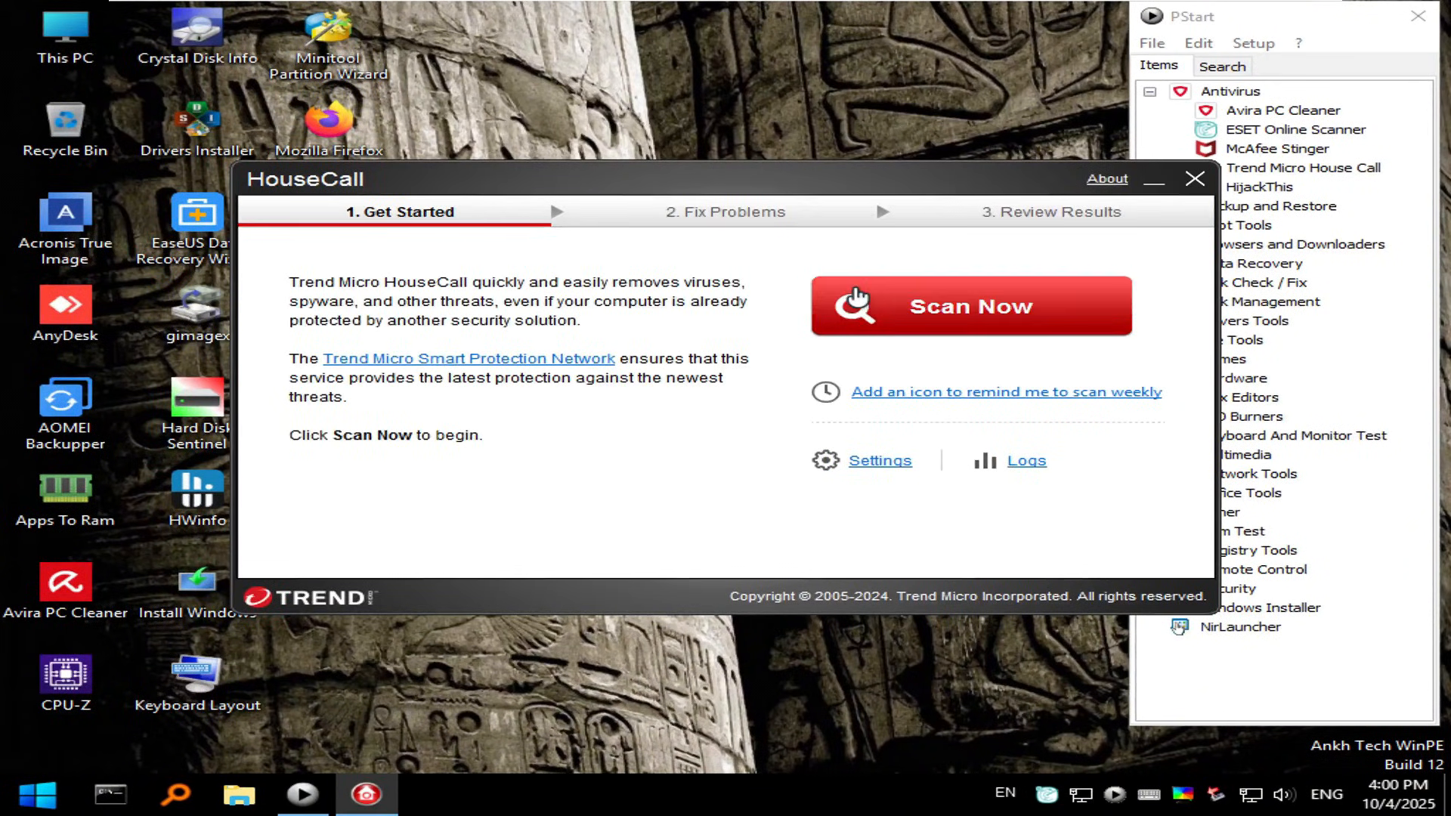
# Step: Set a custom scan of only Windows 11 (C:) and start Scan Now
pyautogui.click(878, 460)
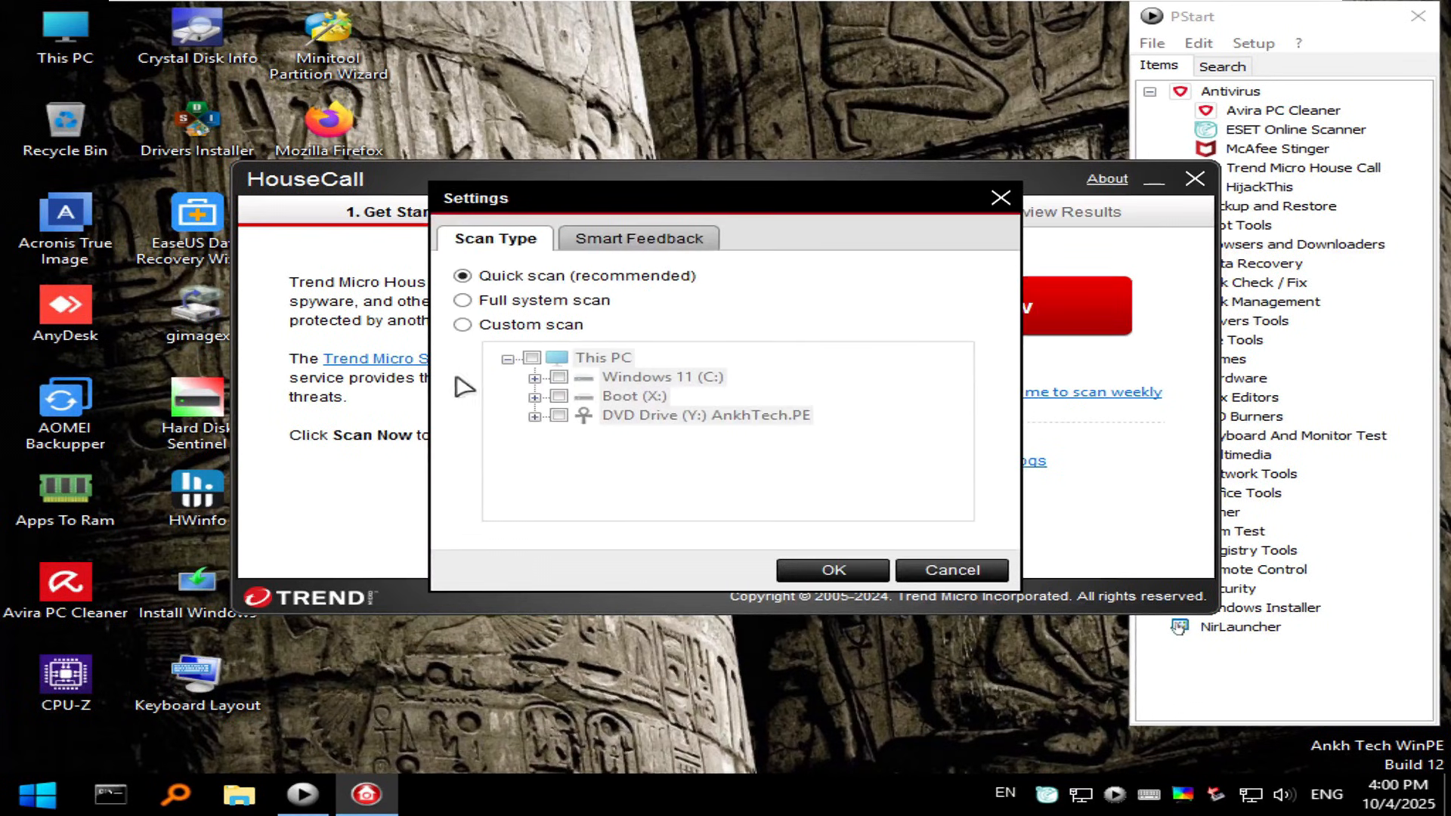
pyautogui.click(463, 325)
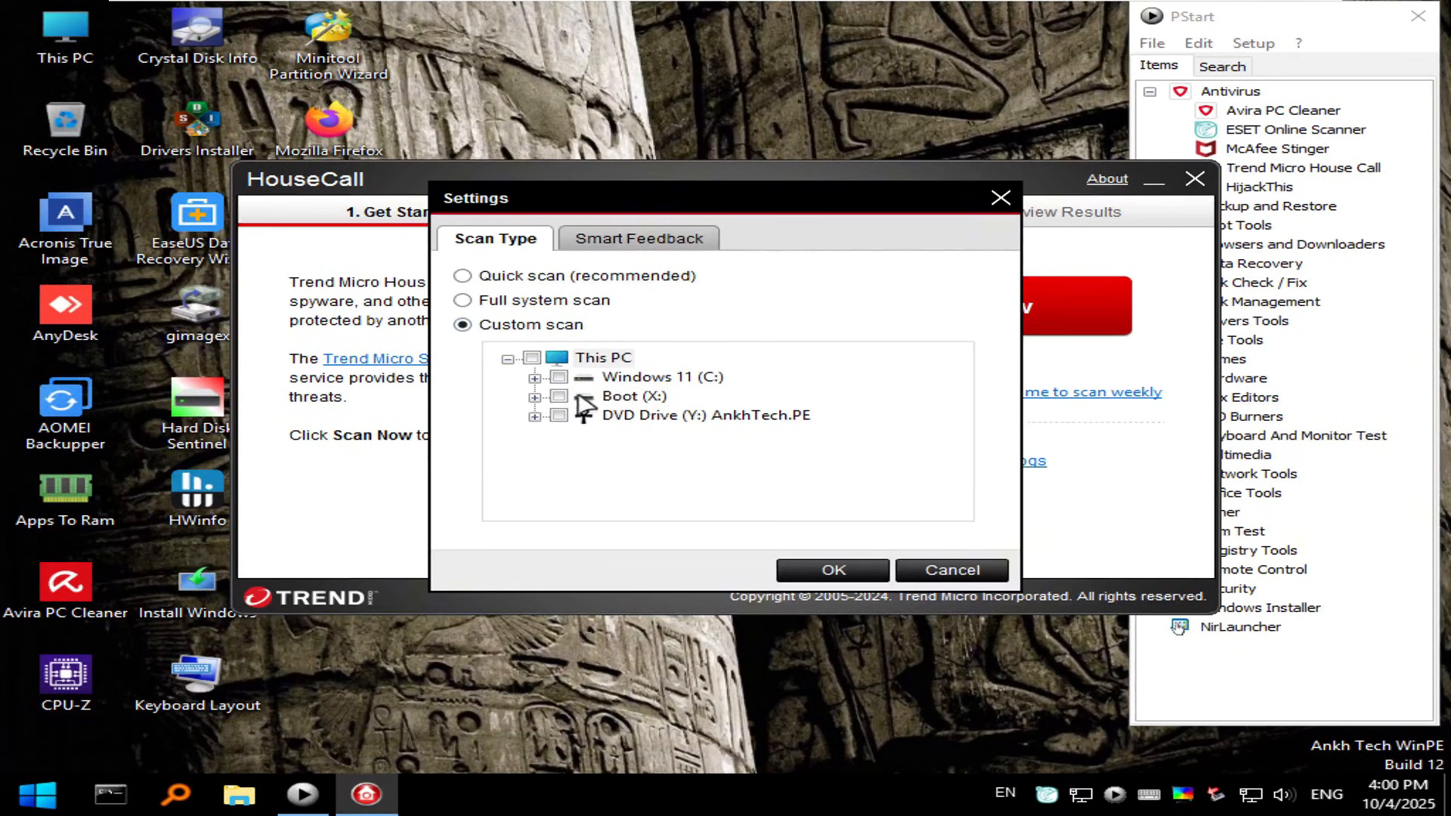
pyautogui.click(557, 377)
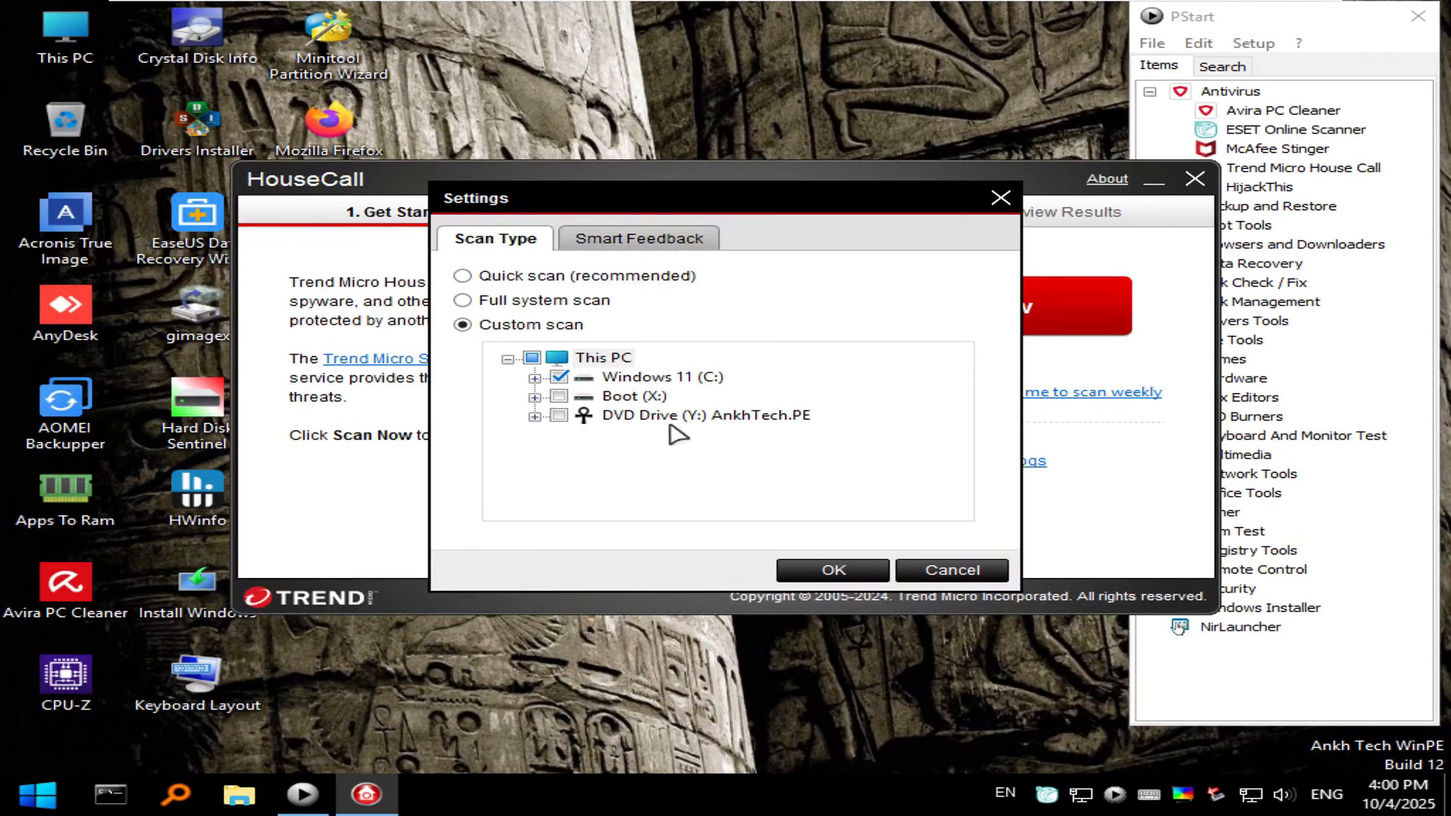
pyautogui.moveTo(731, 430)
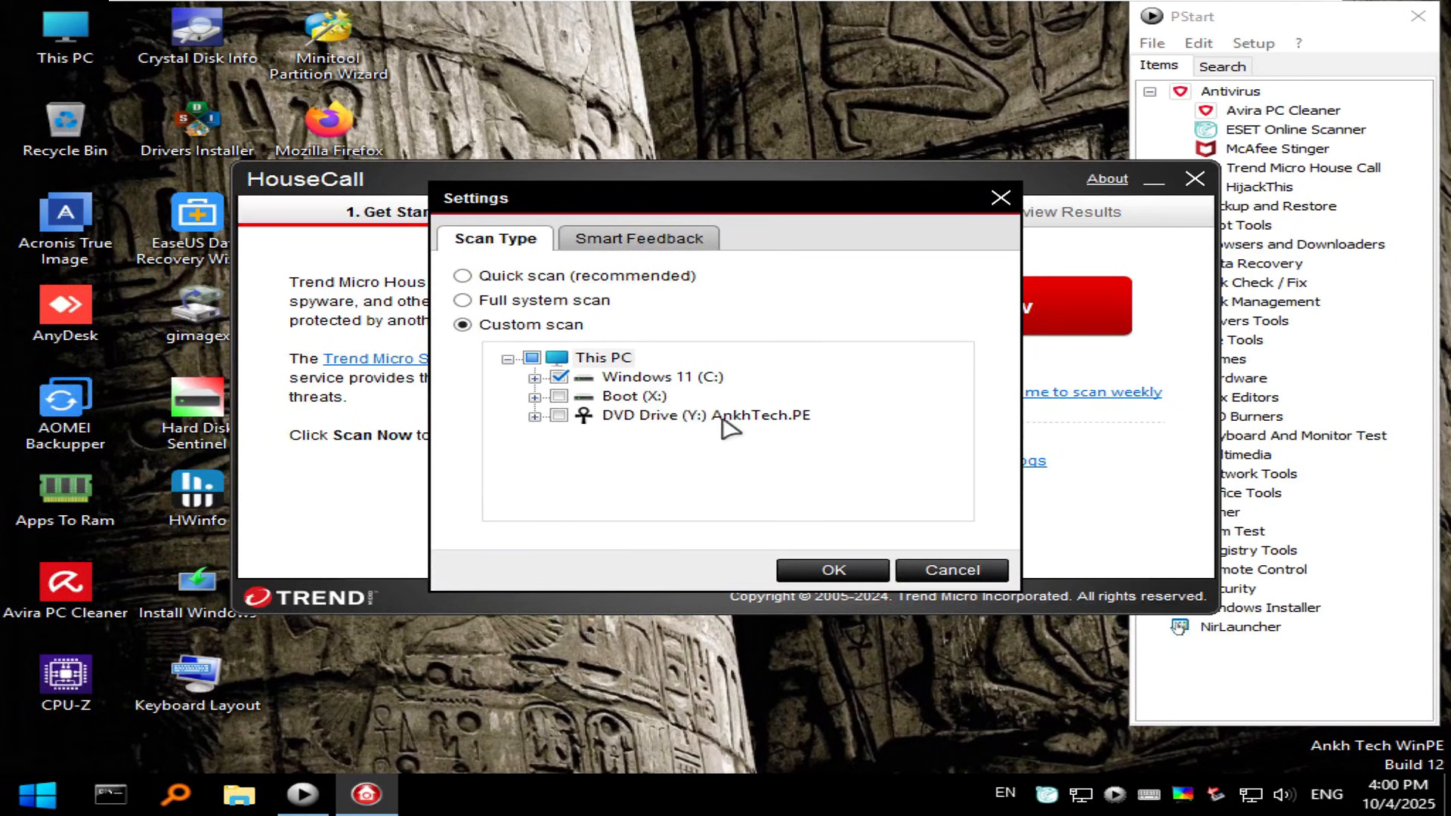
pyautogui.moveTo(712, 401)
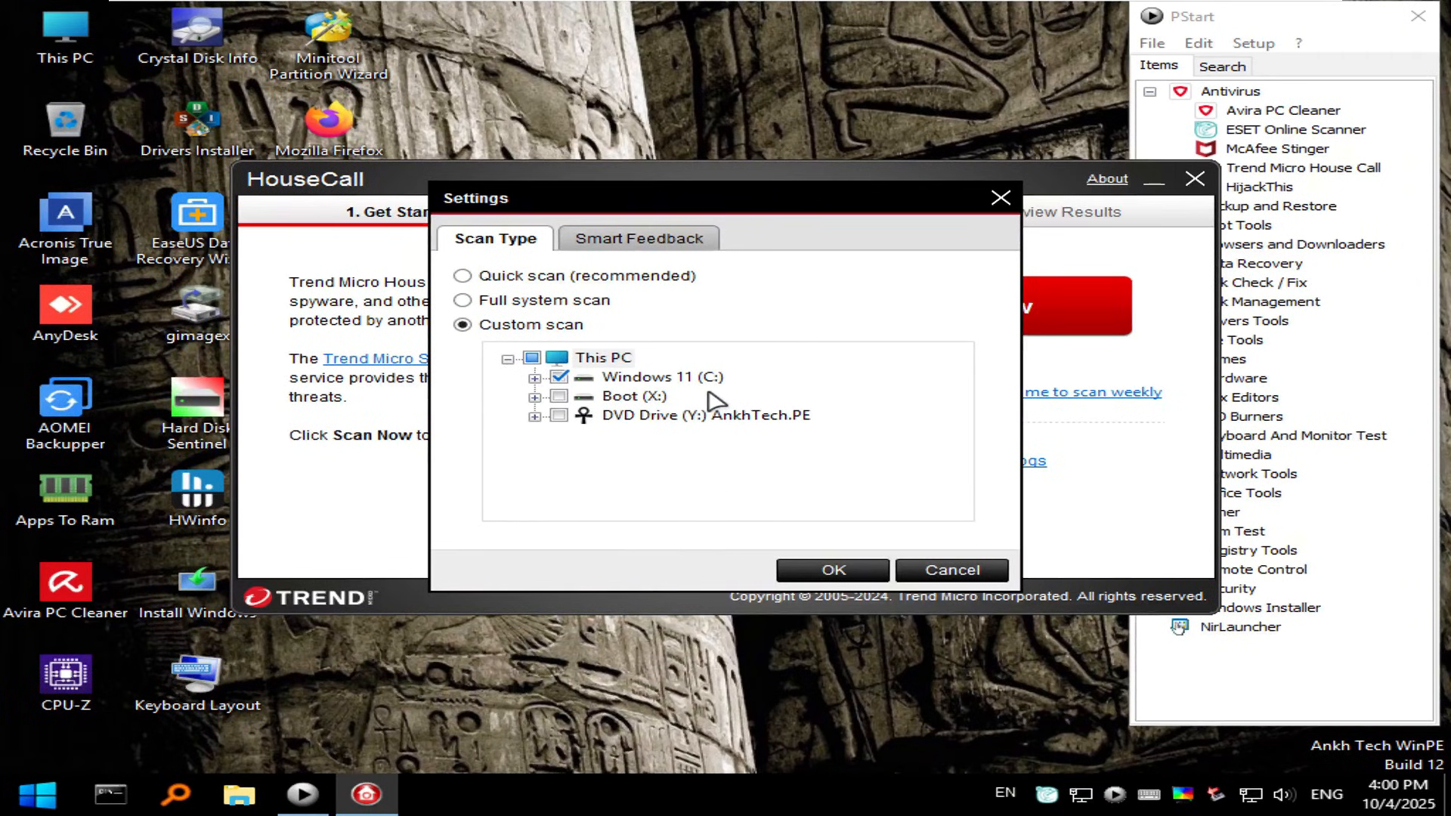
pyautogui.moveTo(639, 384)
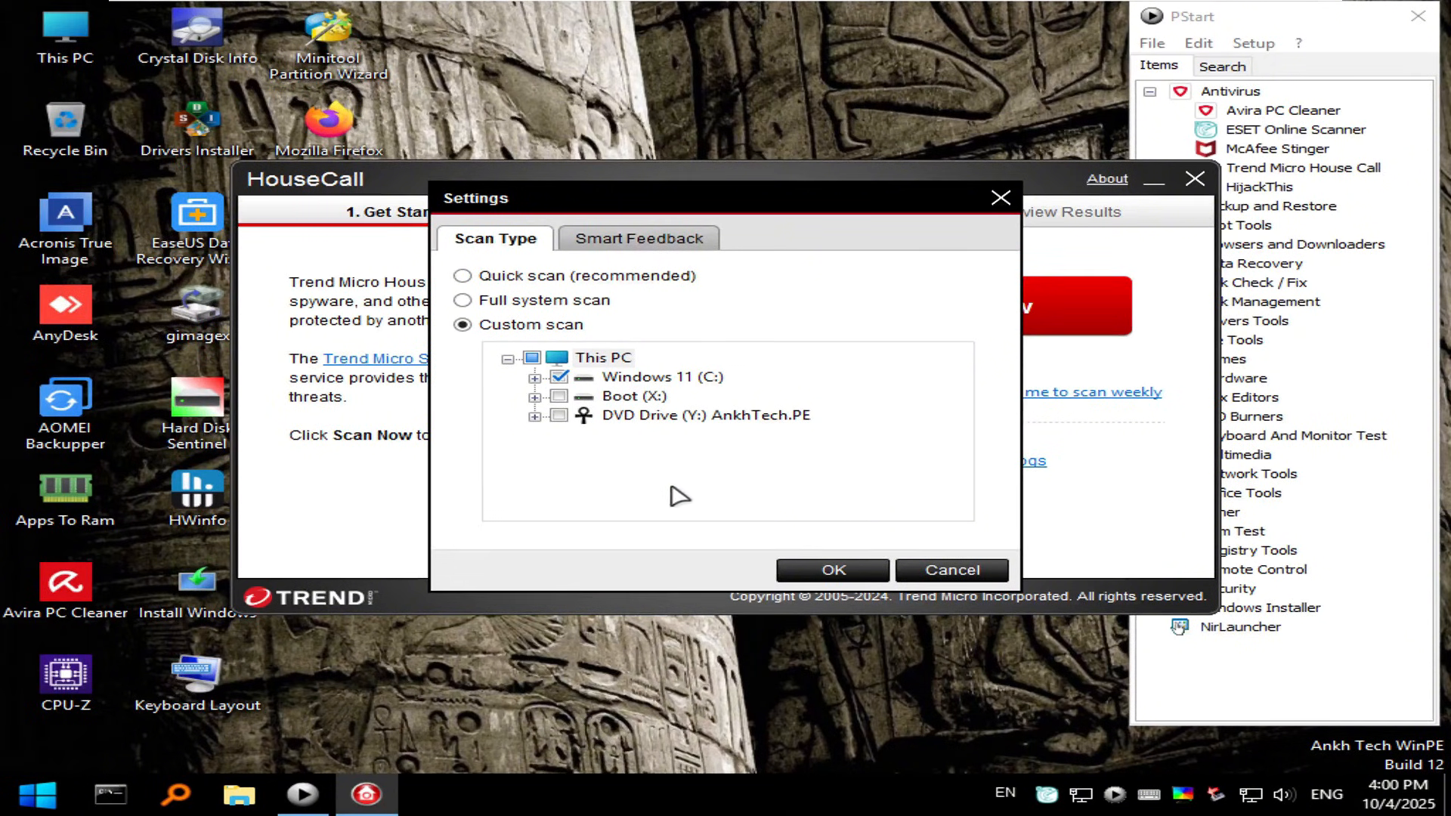
pyautogui.click(951, 570)
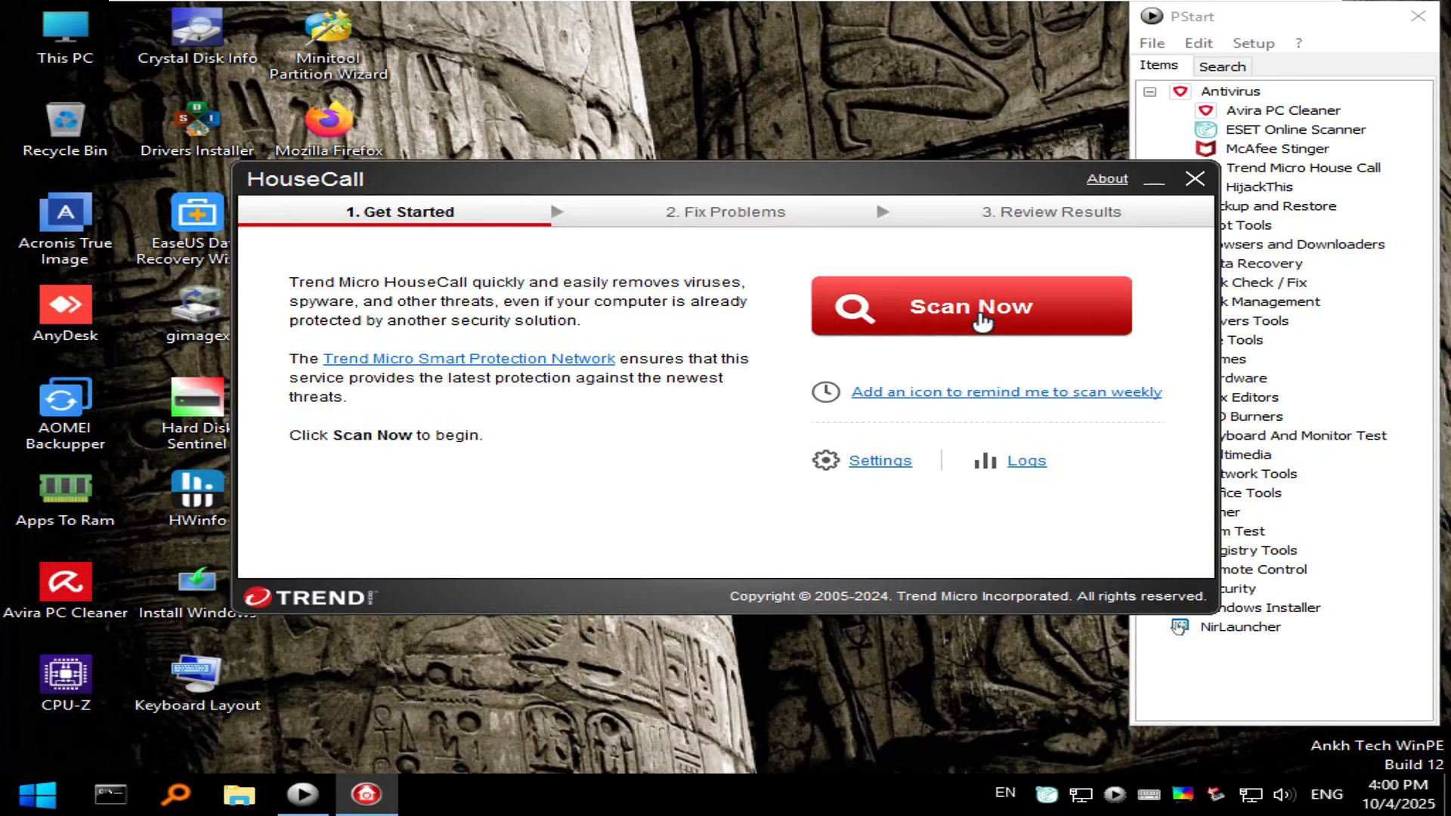
pyautogui.click(970, 306)
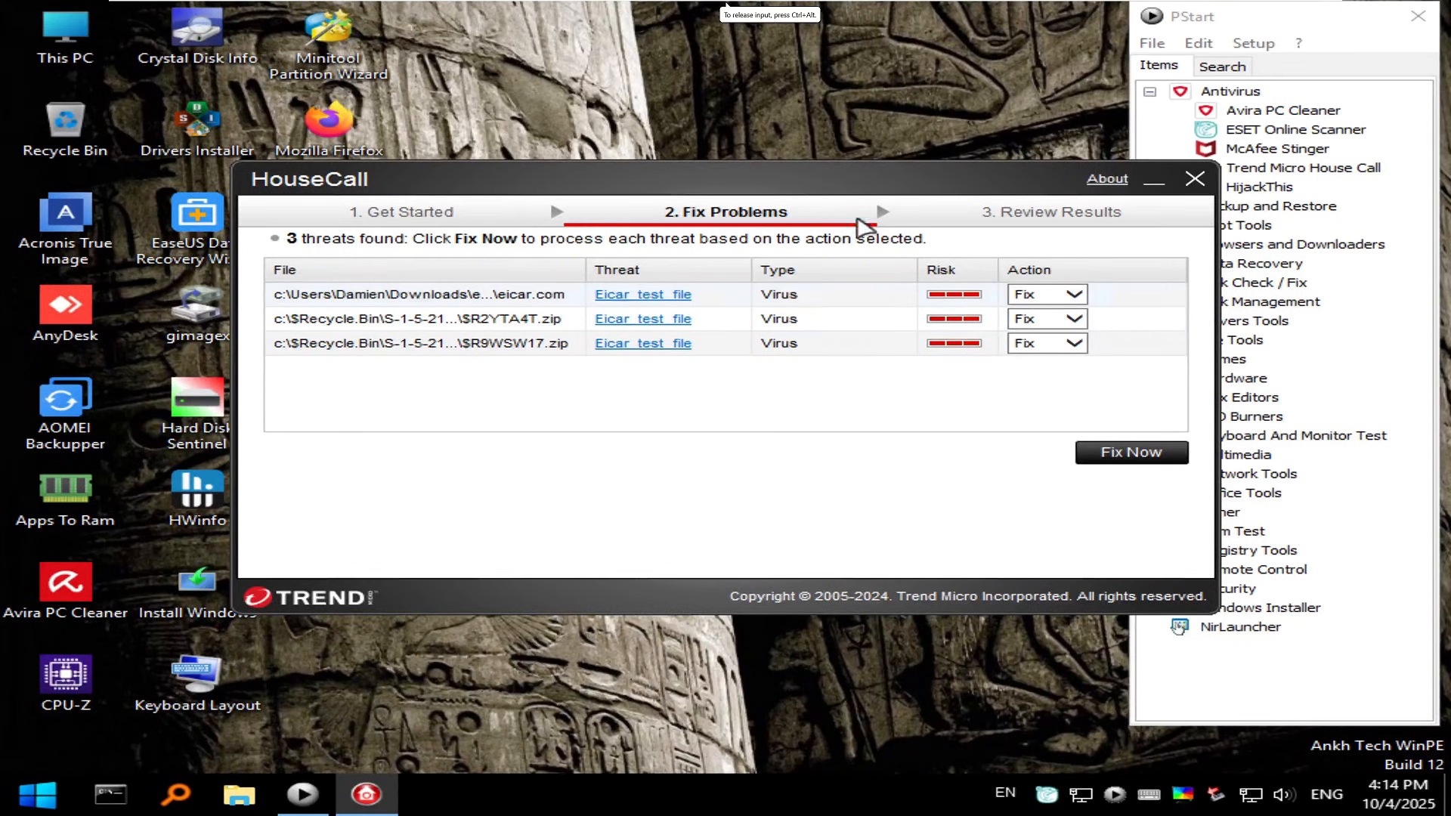
pyautogui.moveTo(846, 440)
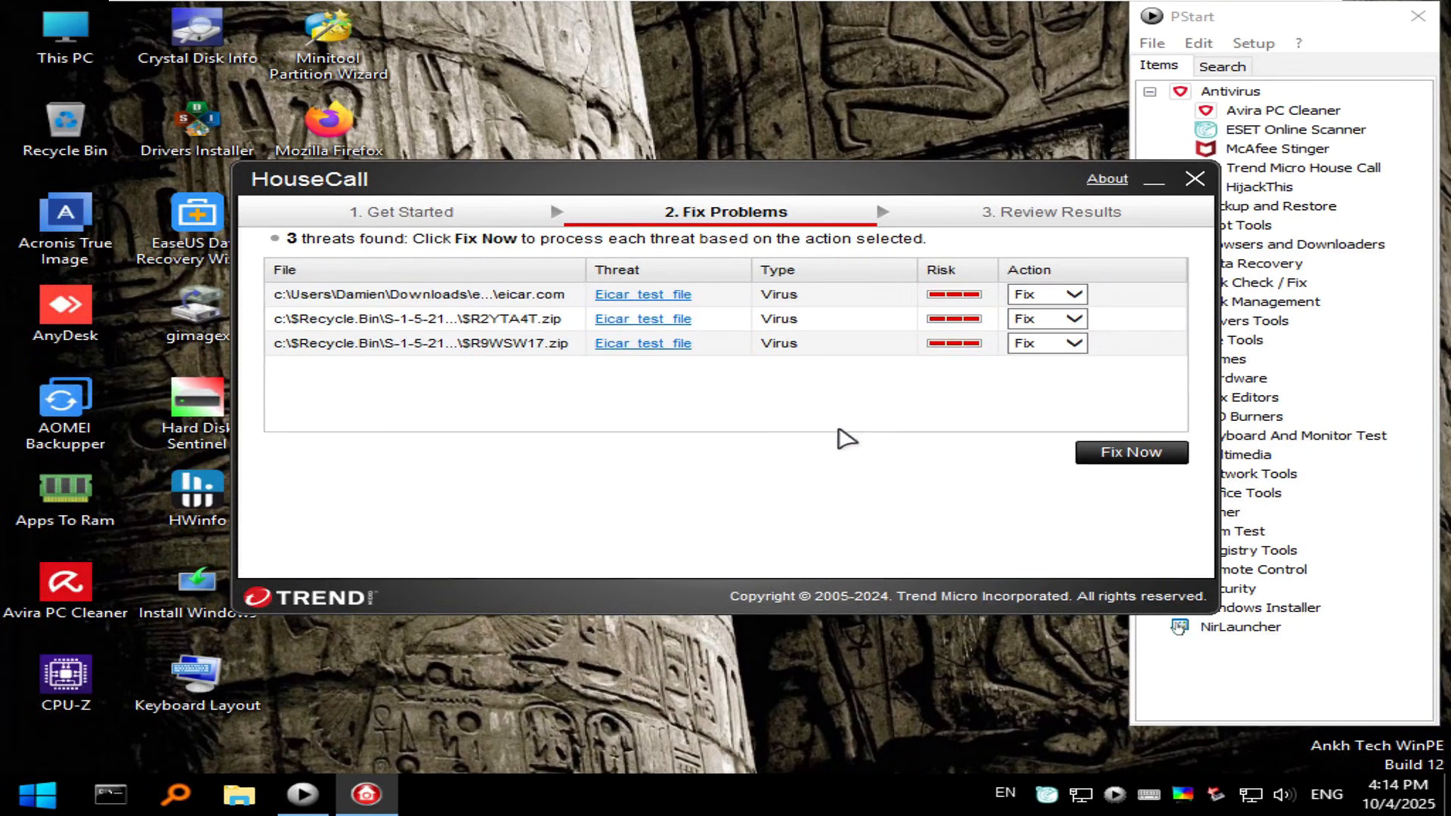
# Step: Keep Fix as the action for each EICAR threat and fix all three
pyautogui.click(1045, 294)
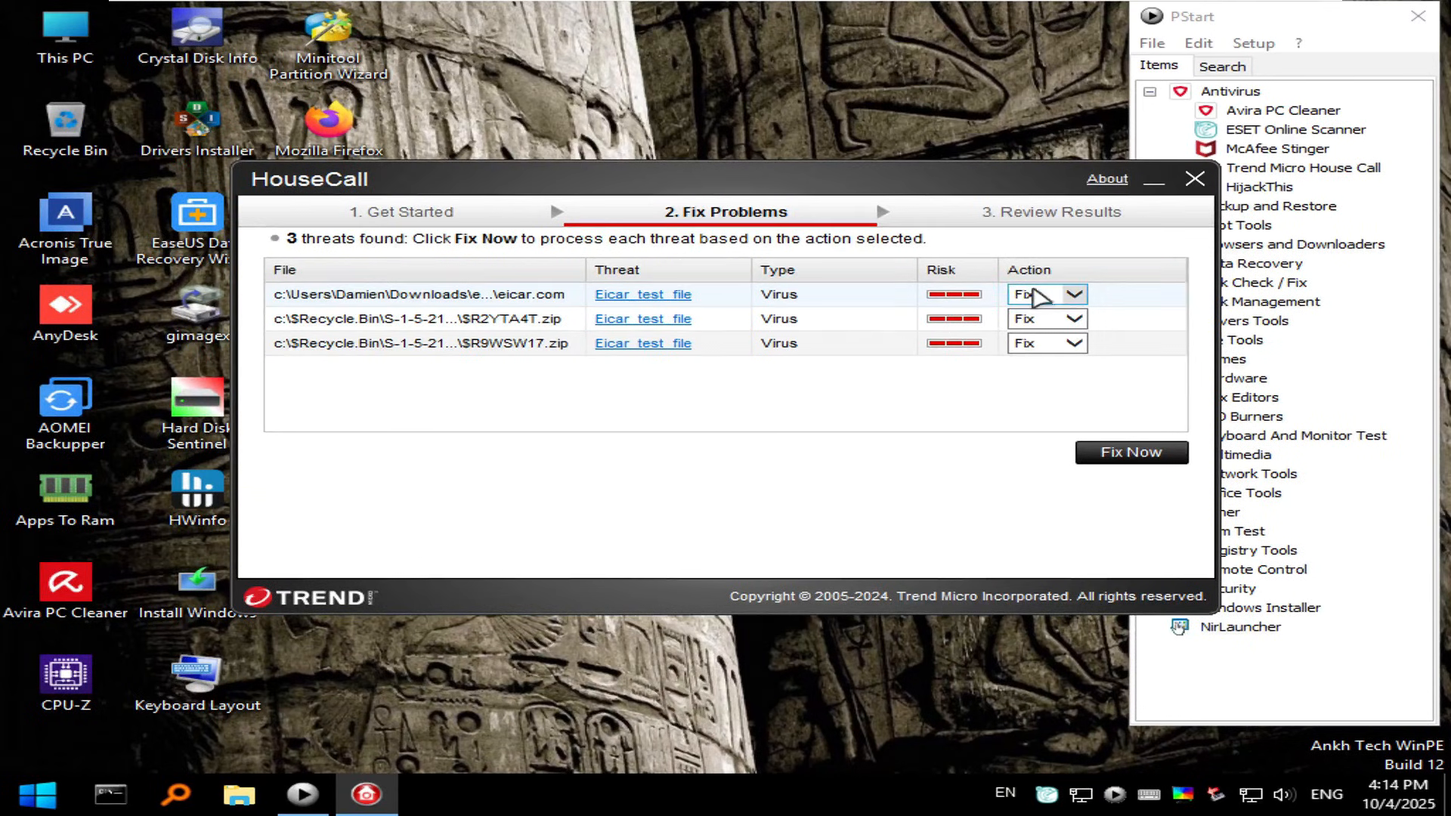
pyautogui.click(1074, 294)
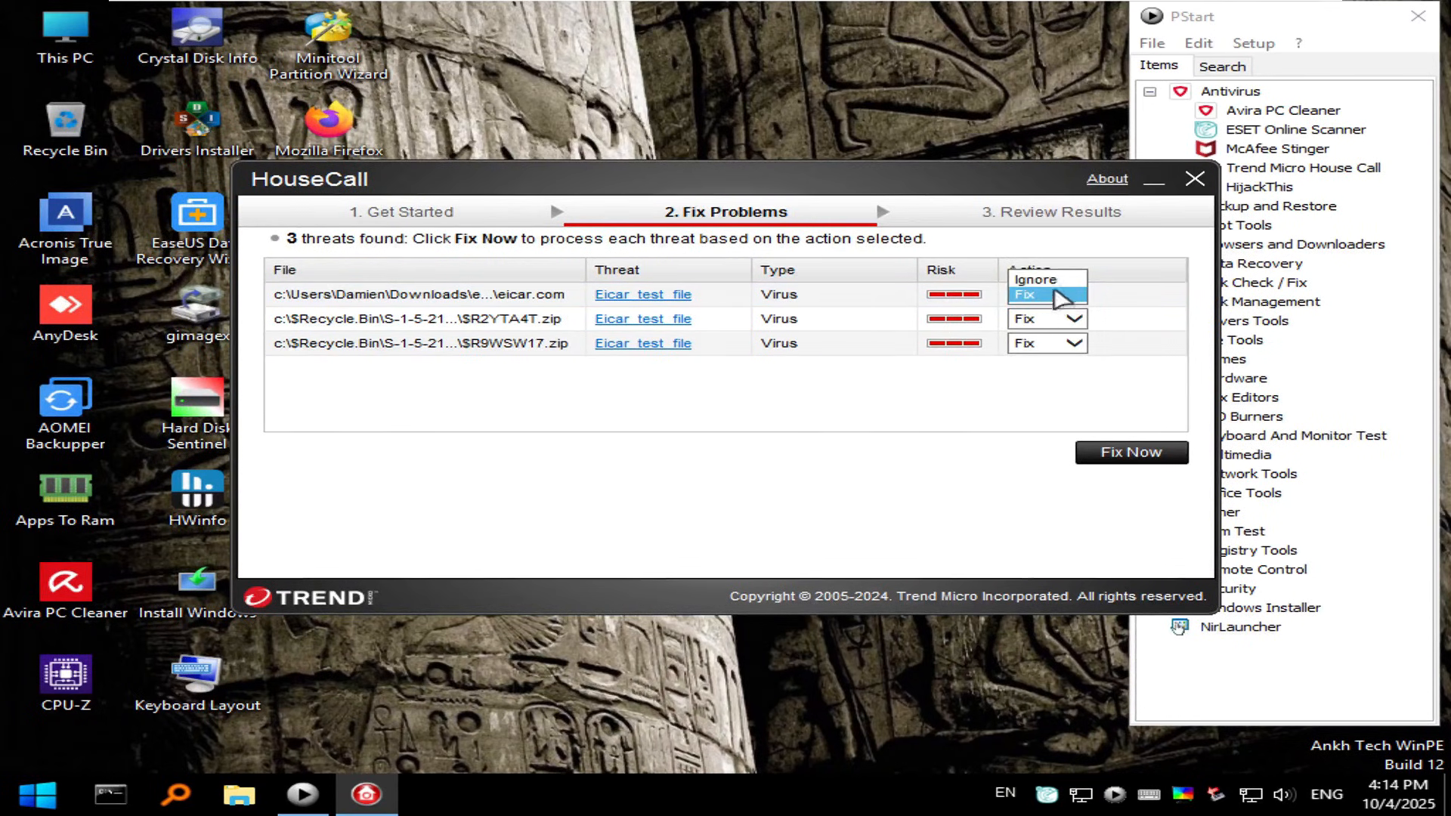
pyautogui.click(1024, 294)
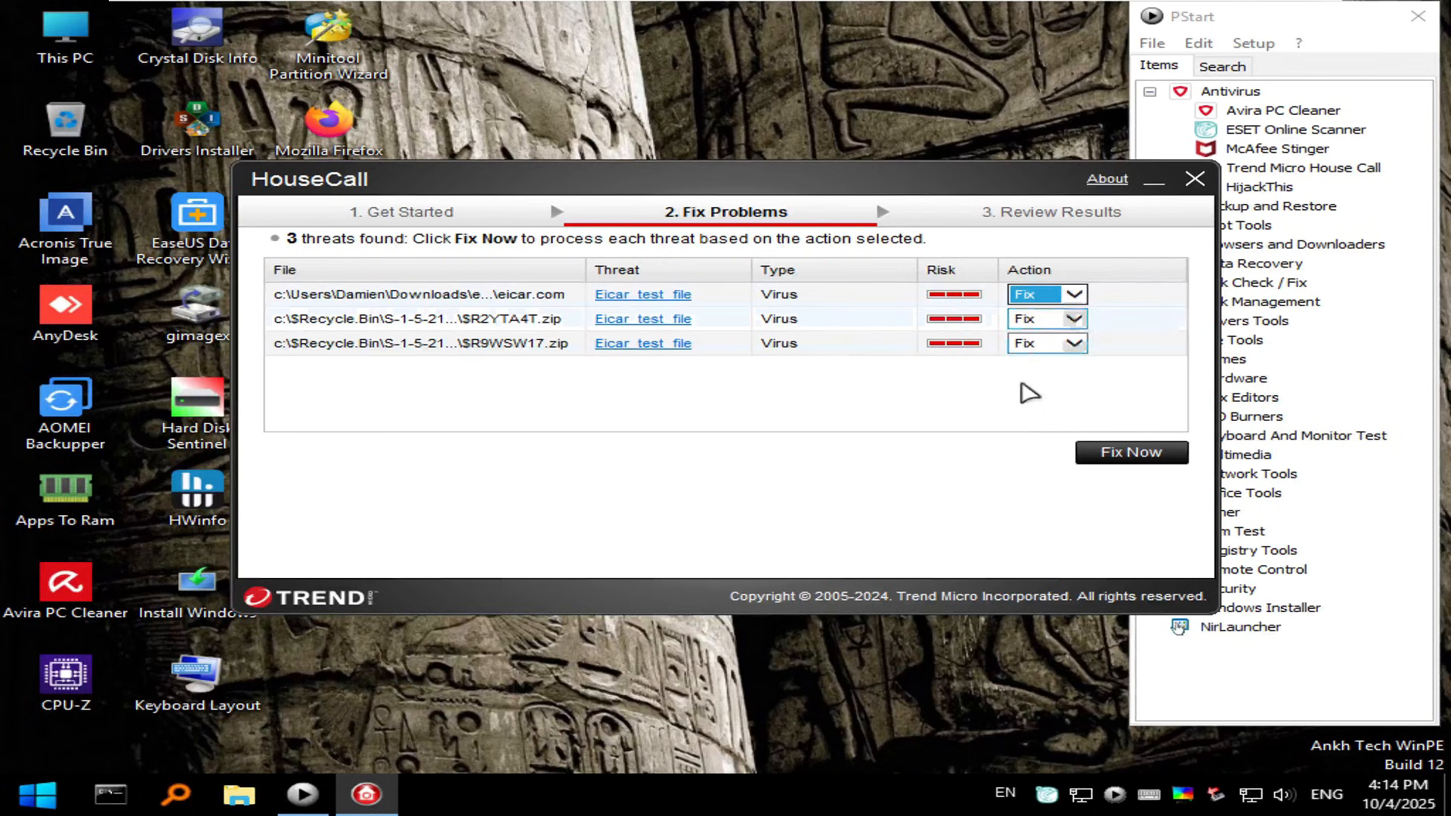
pyautogui.click(1130, 453)
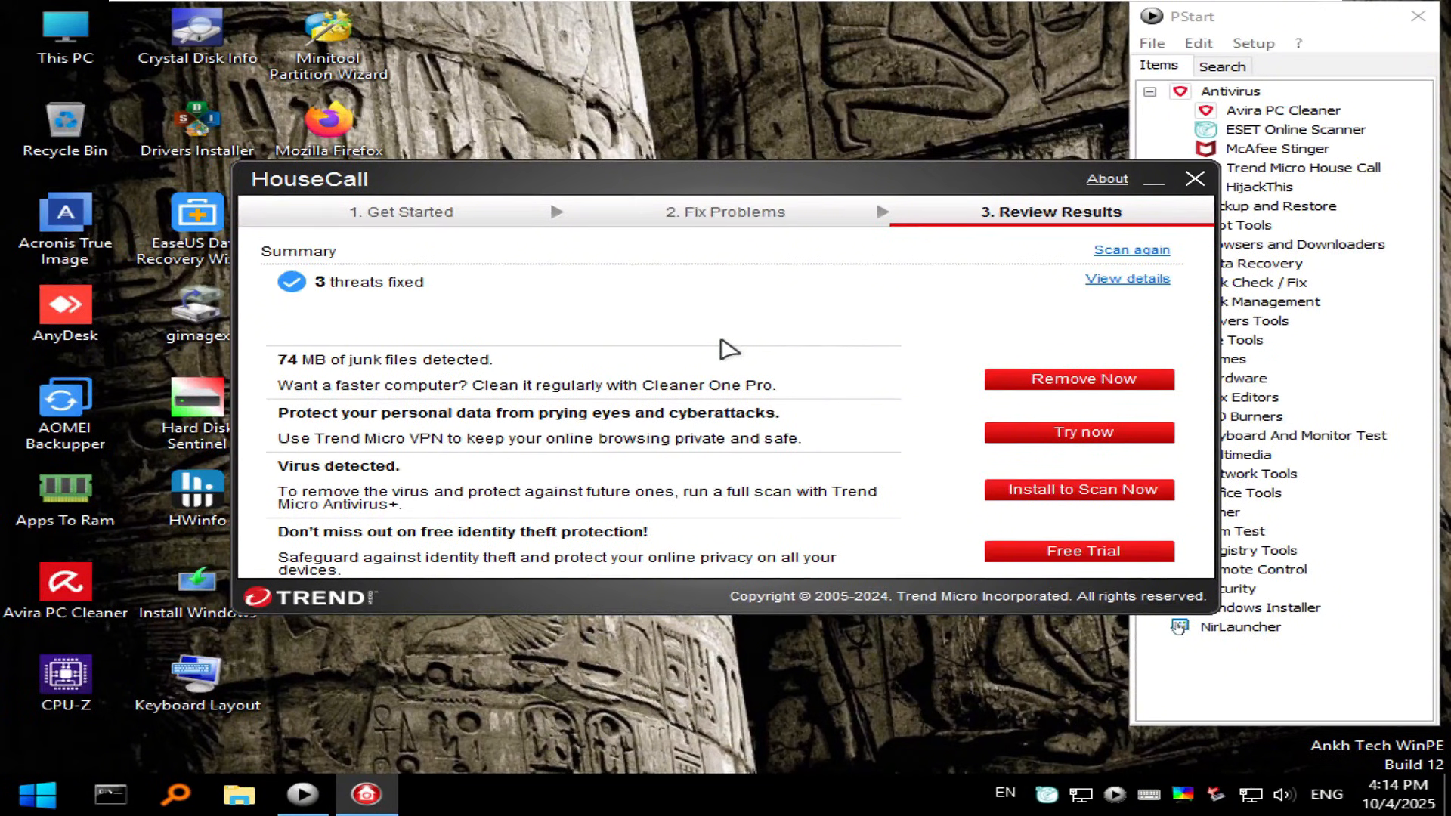
pyautogui.moveTo(693, 289)
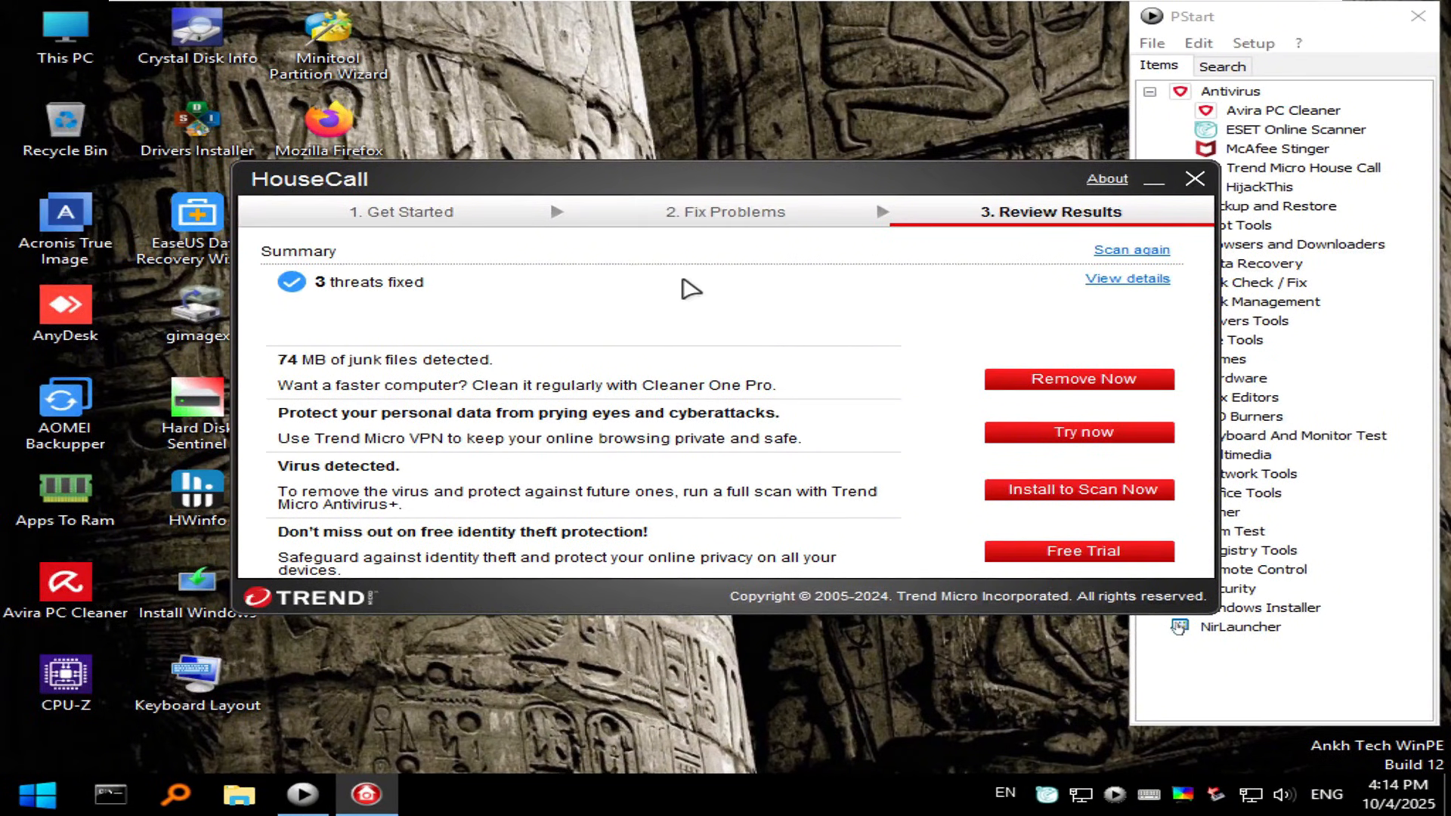
pyautogui.moveTo(544, 401)
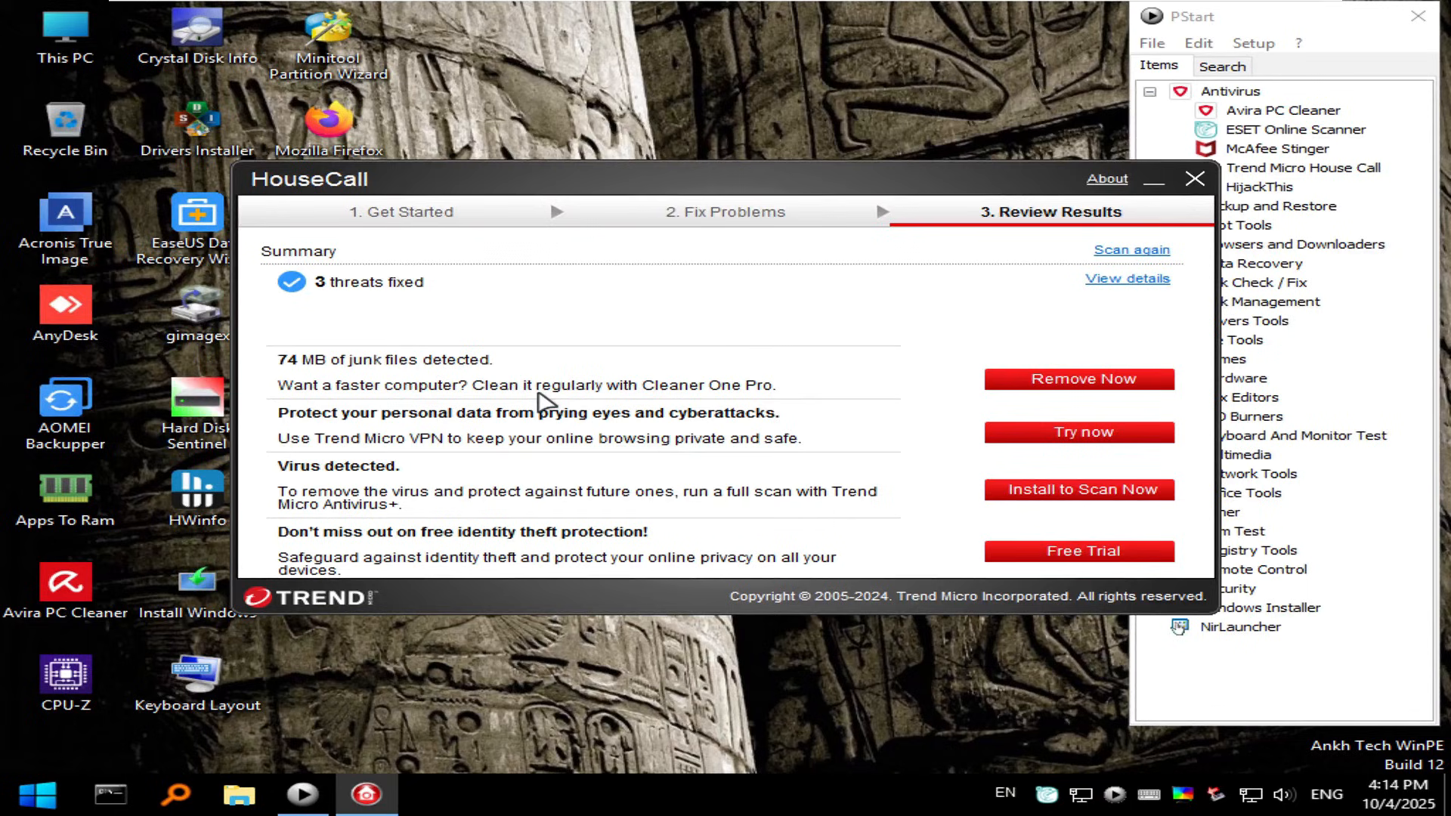
pyautogui.moveTo(1171, 236)
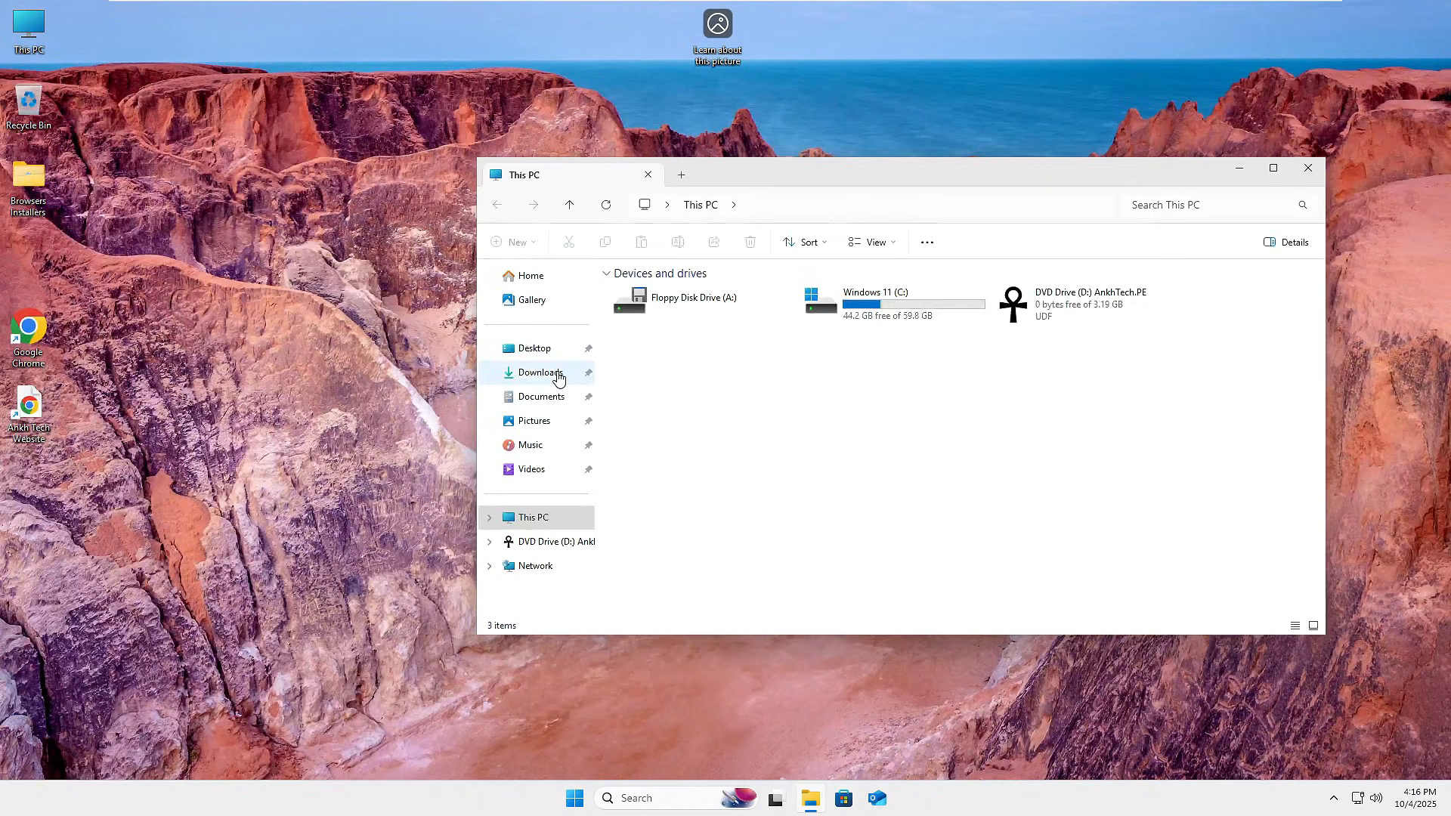
# Step: Open Downloads > eicarcom2 to confirm the eicar_com folder is empty
pyautogui.click(541, 371)
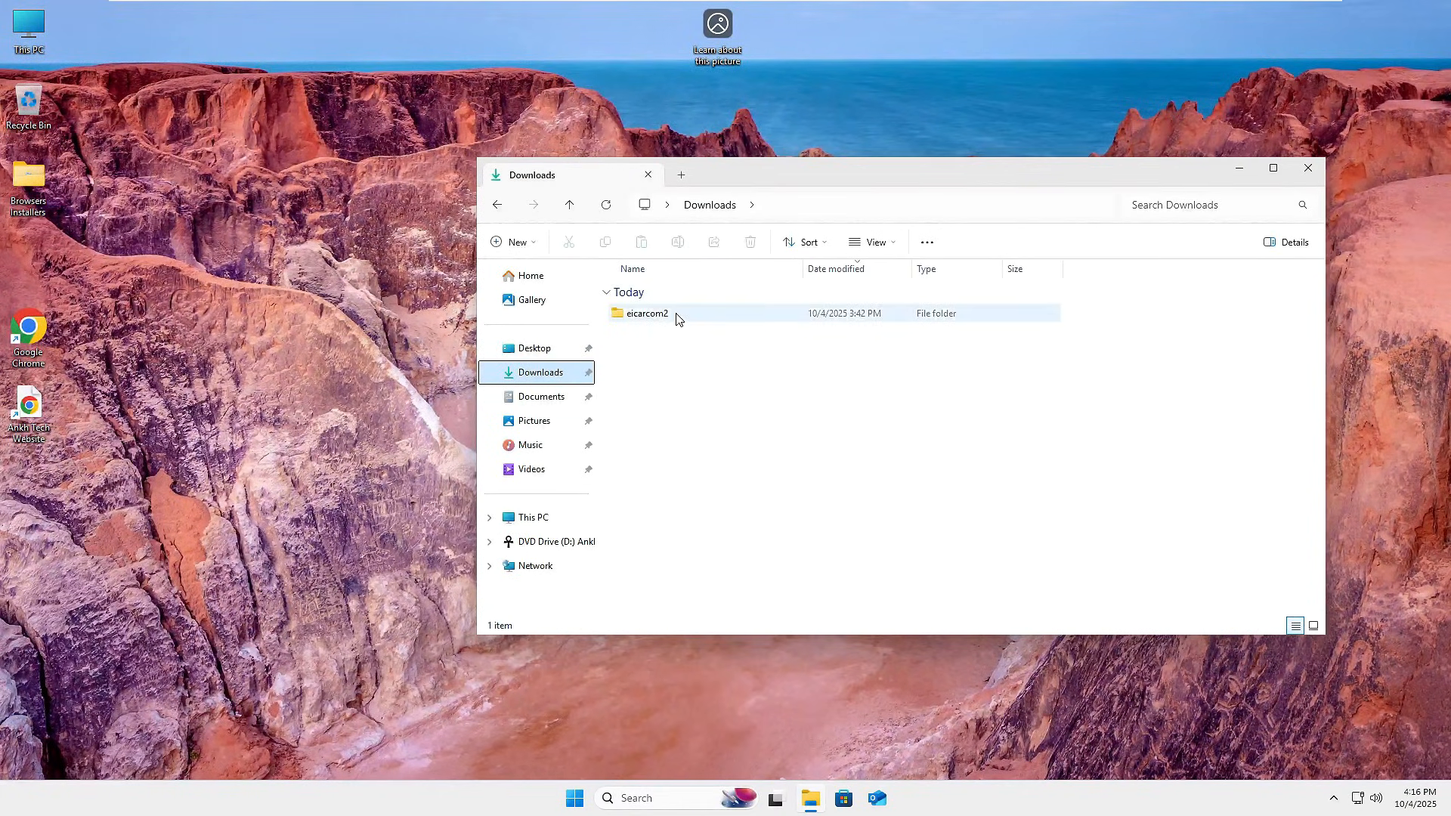
pyautogui.doubleClick(644, 313)
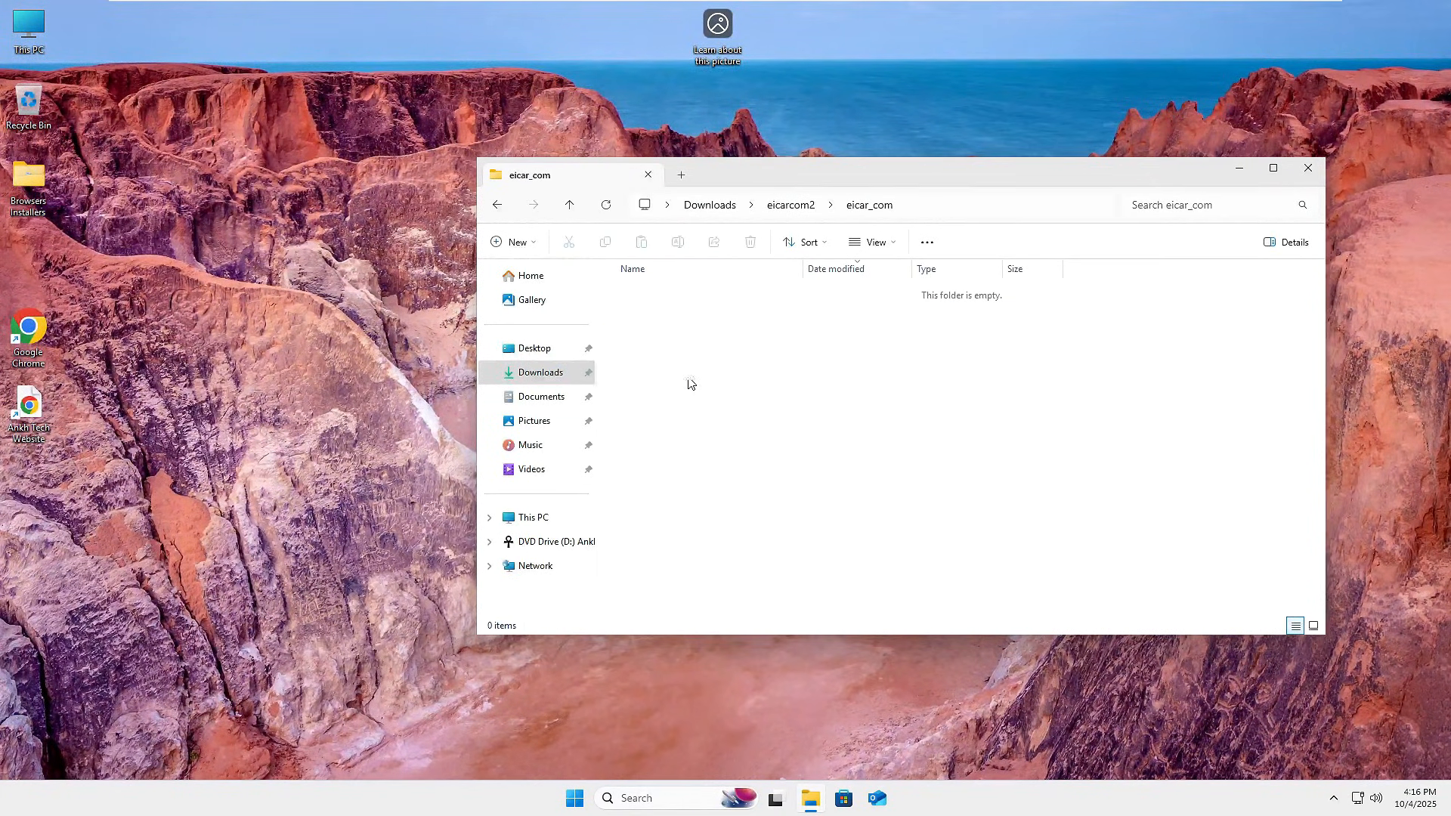
pyautogui.moveTo(684, 428)
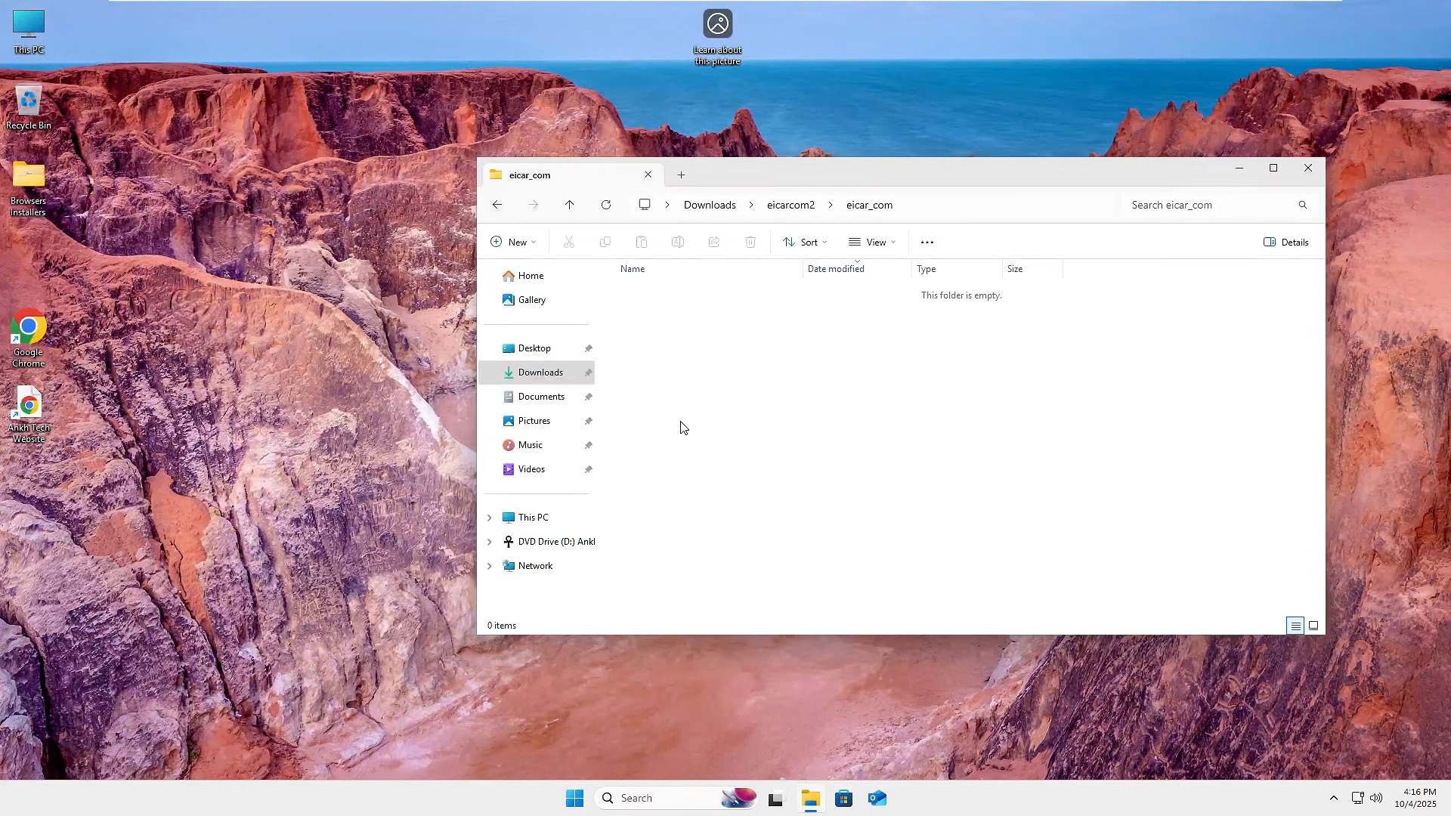